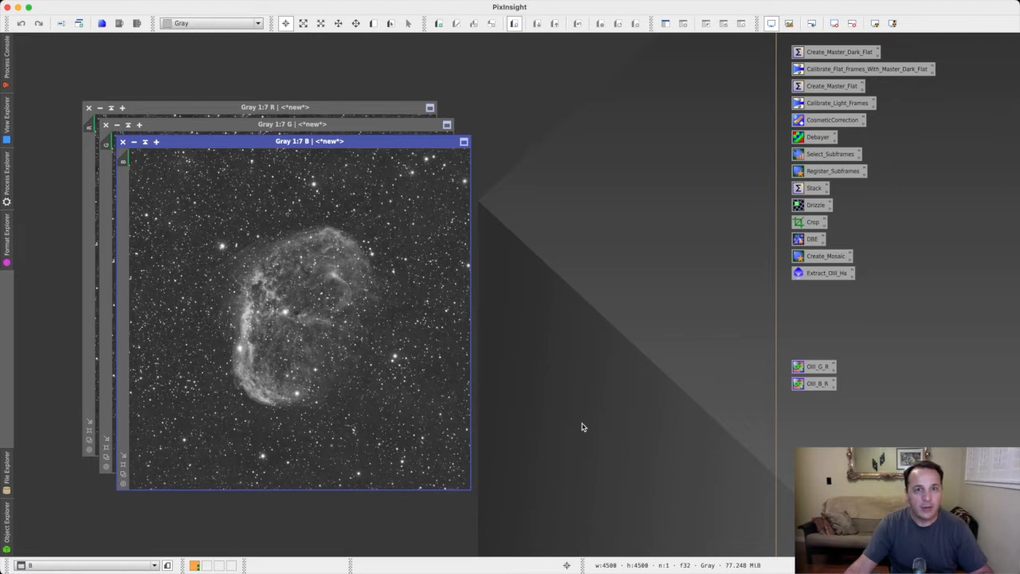
pyautogui.moveTo(577, 399)
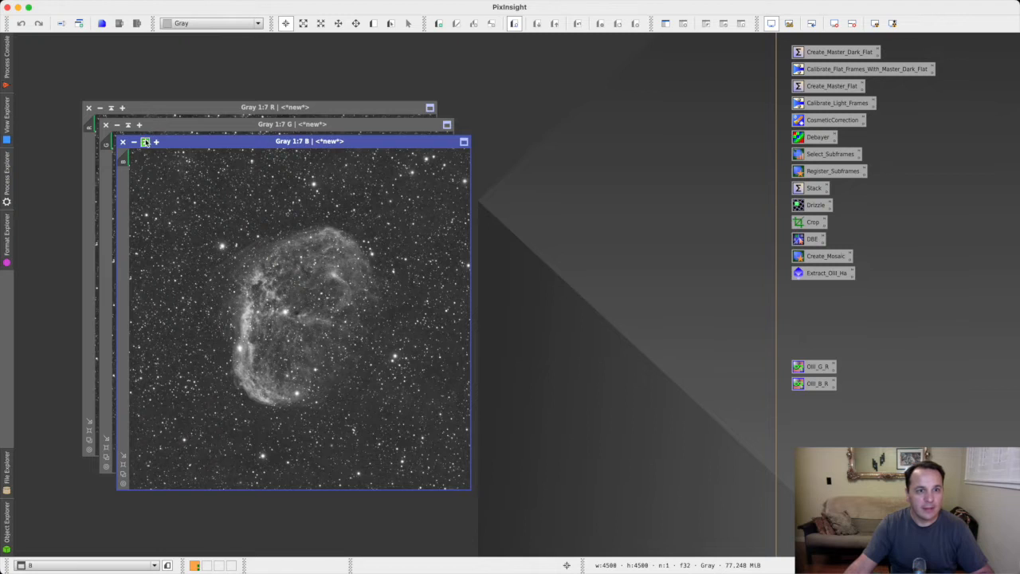
# Iconize the front channel image window to clear space for PixelMath
pyautogui.click(134, 141)
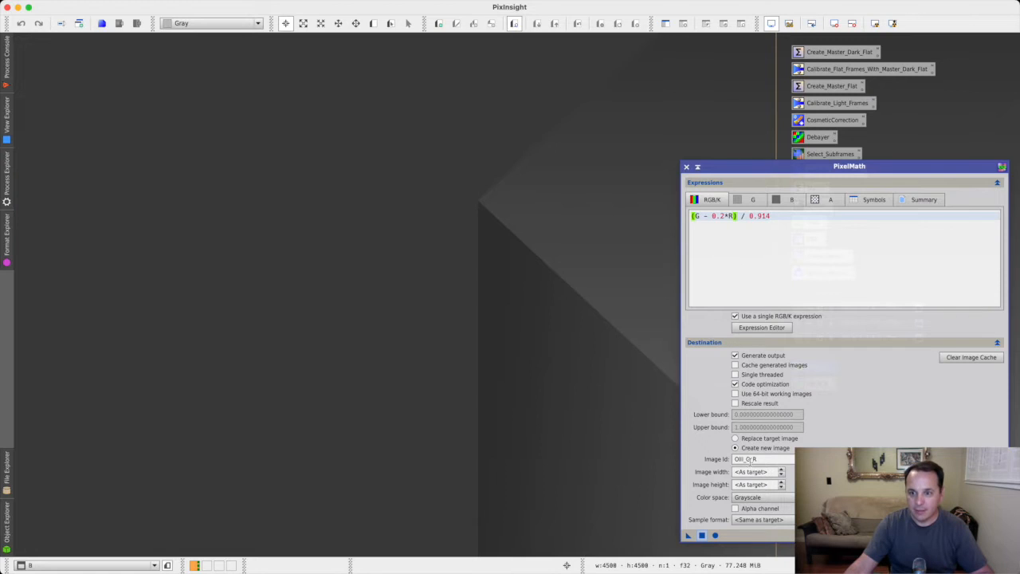
# Output a grayscale image named OIII_G_R and park the result at the upper left
pyautogui.write('OIII_G_R')
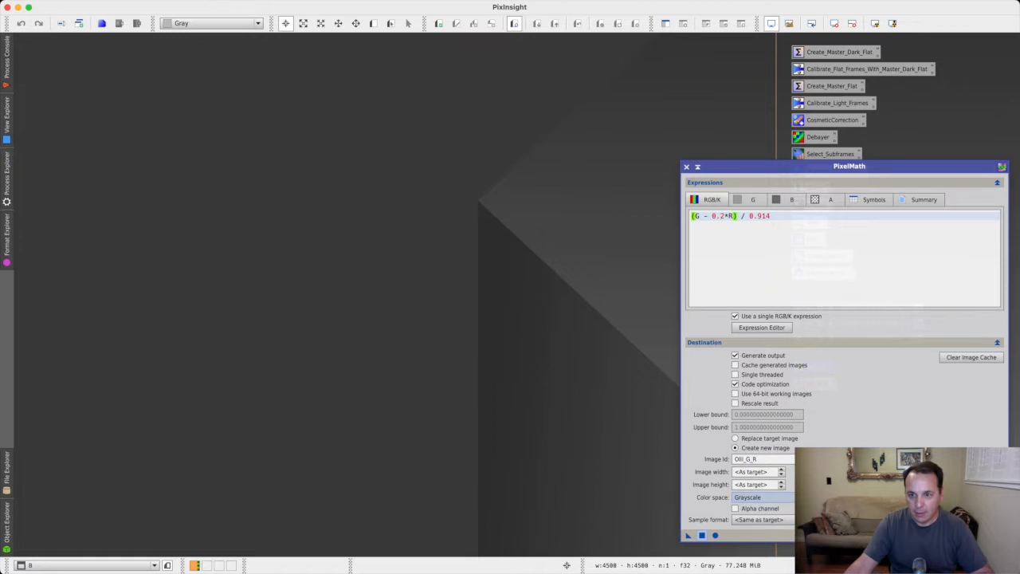
pyautogui.click(773, 217)
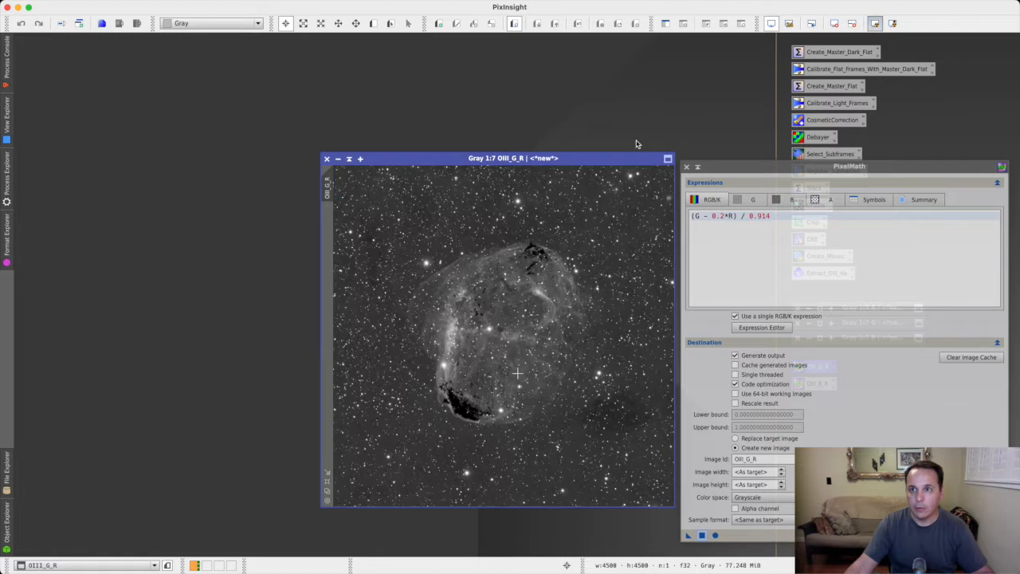
pyautogui.moveTo(510, 157); pyautogui.dragTo(248, 78)
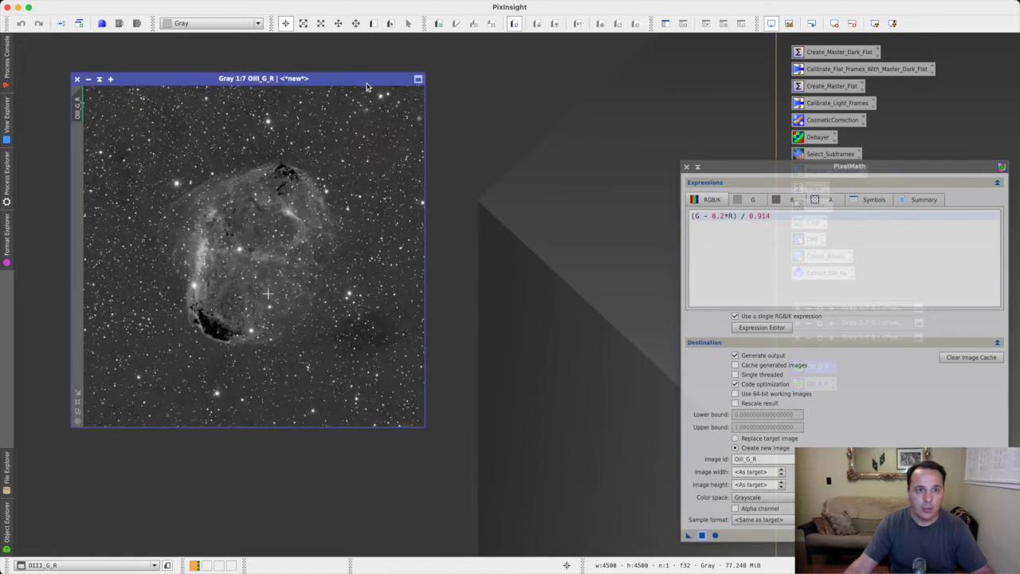
pyautogui.moveTo(222, 330)
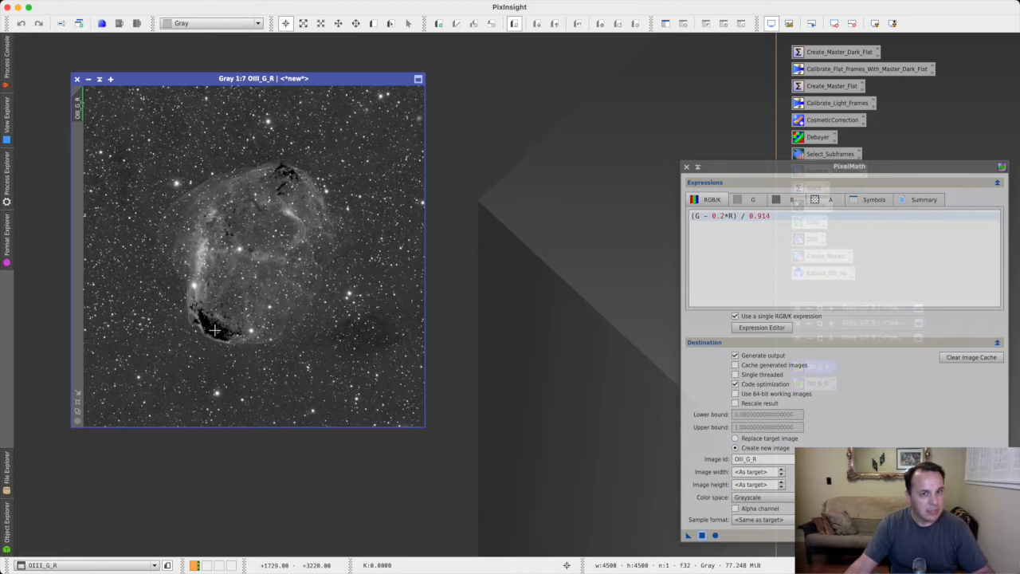
pyautogui.moveTo(204, 322)
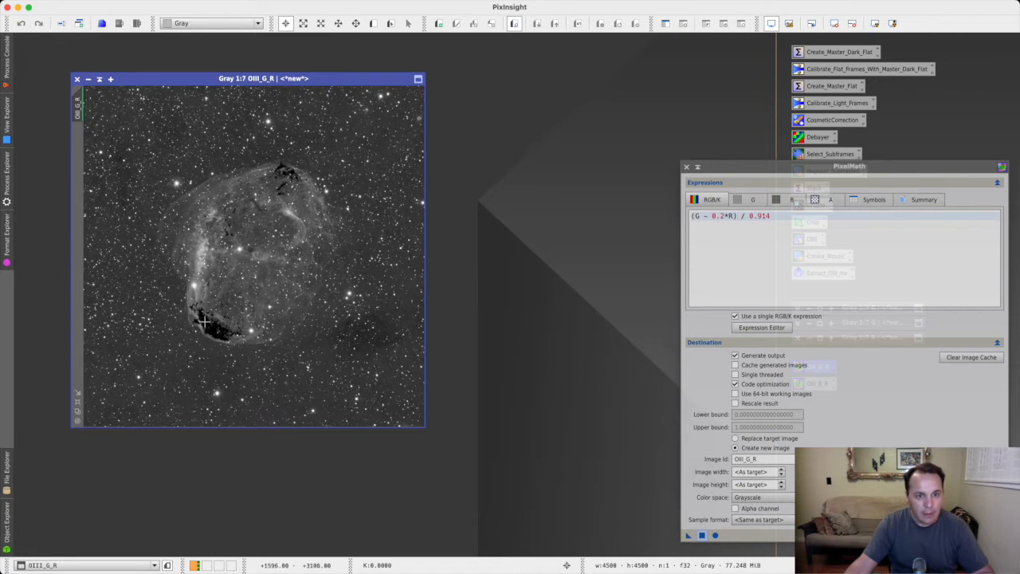
pyautogui.moveTo(215, 333)
pyautogui.write('15')
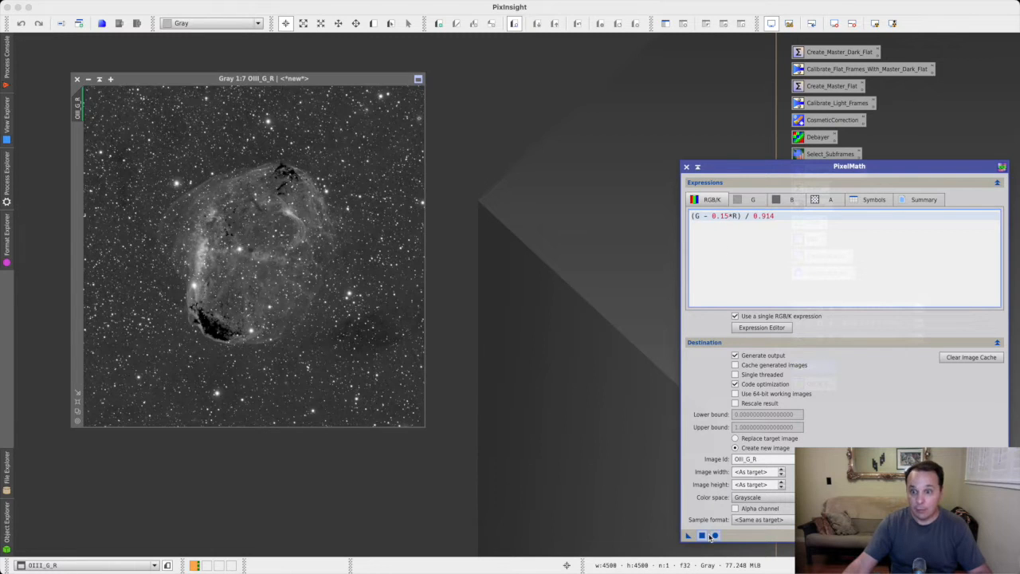
# Regenerate the OIII image with a revised R coefficient, compare versions and keep OIII_G_R1
pyautogui.click(701, 536)
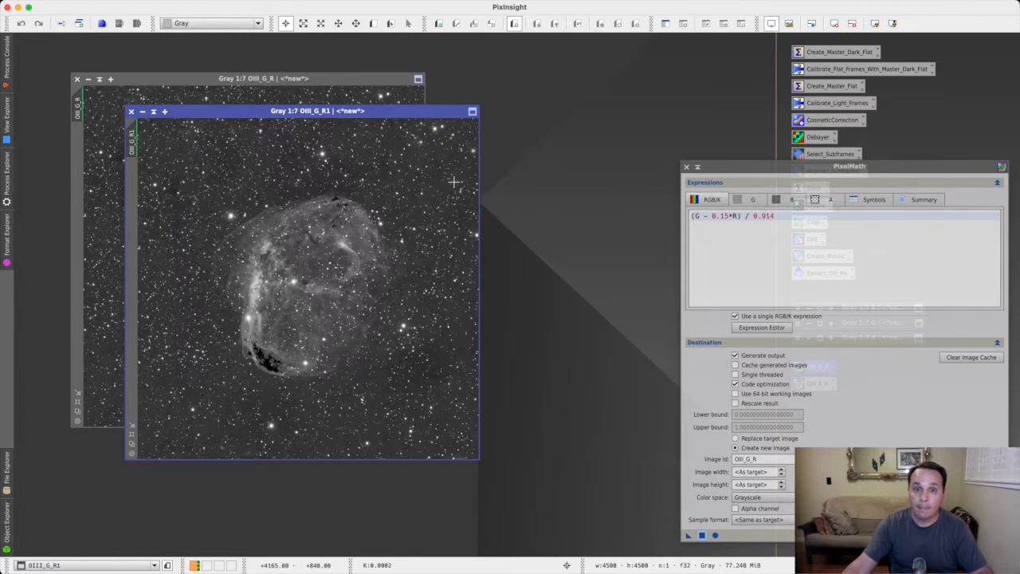
pyautogui.moveTo(318, 110); pyautogui.dragTo(488, 86)
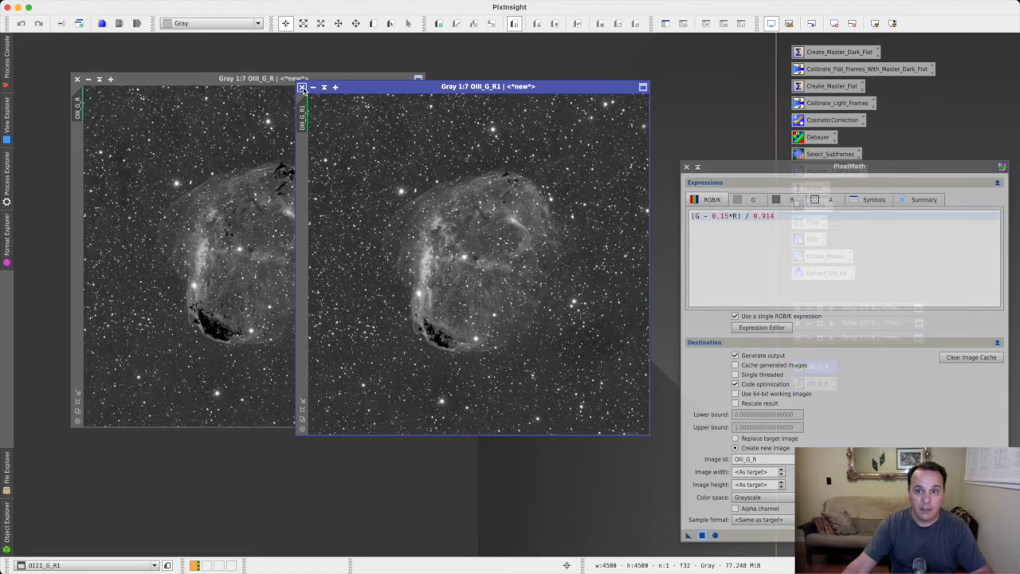
pyautogui.click(302, 86)
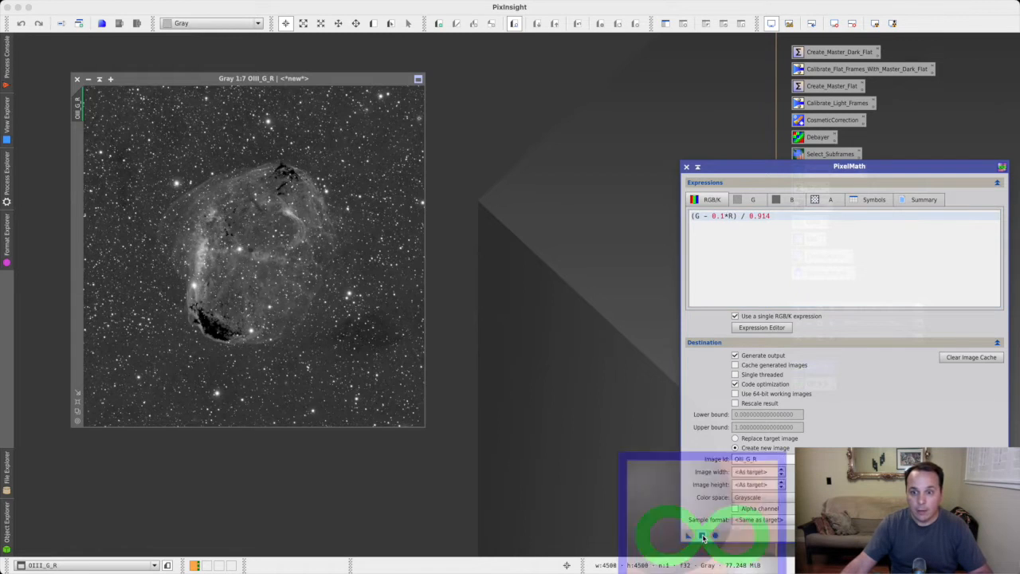
pyautogui.click(702, 536)
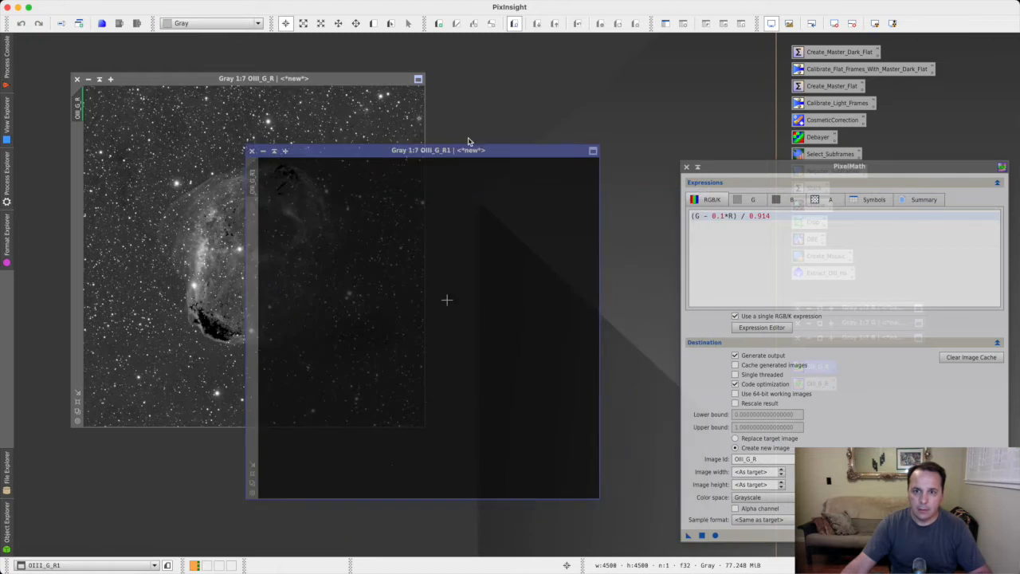
pyautogui.moveTo(437, 150); pyautogui.dragTo(381, 137)
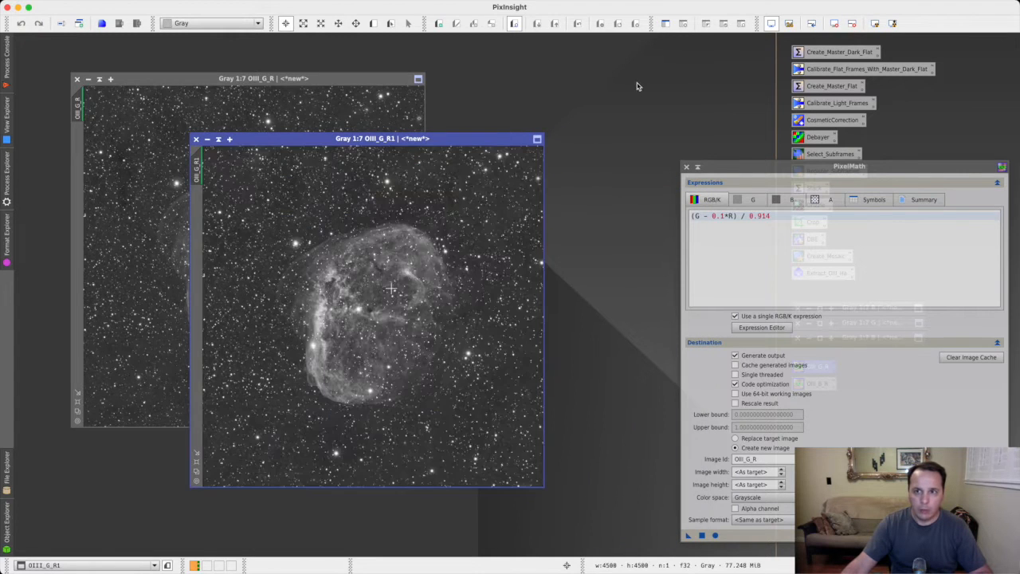
pyautogui.moveTo(287, 433)
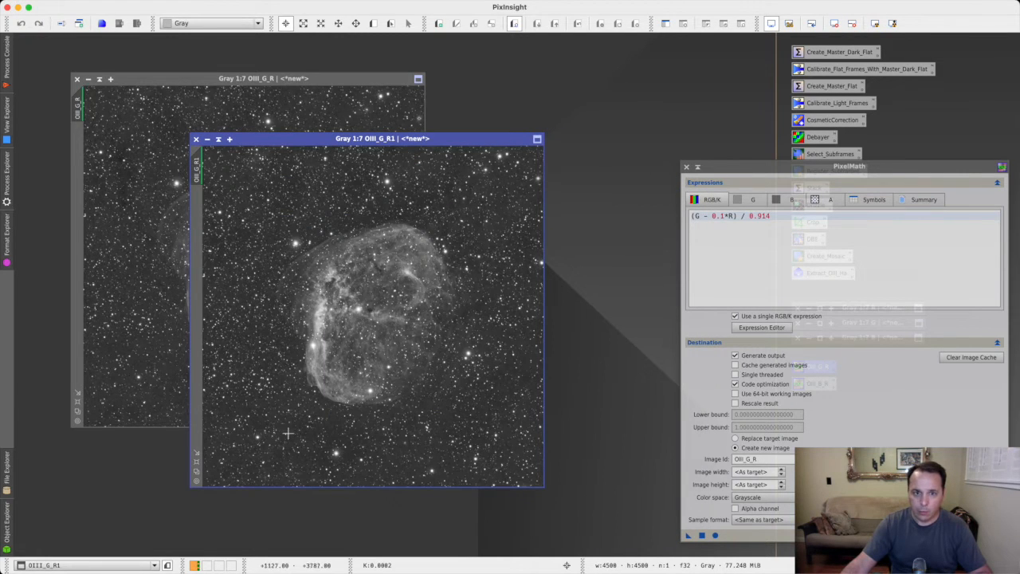
pyautogui.moveTo(347, 172)
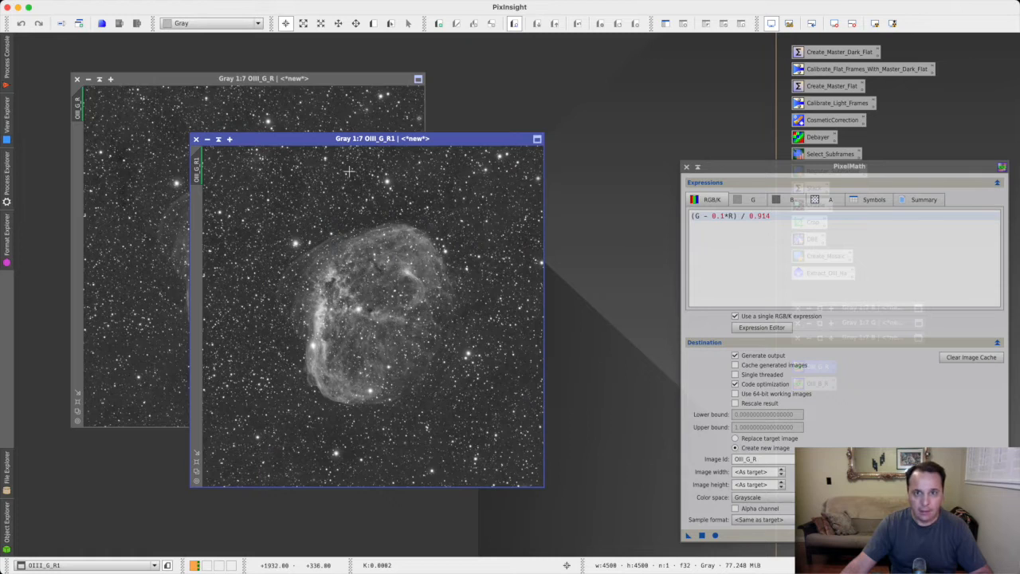
pyautogui.moveTo(290, 182)
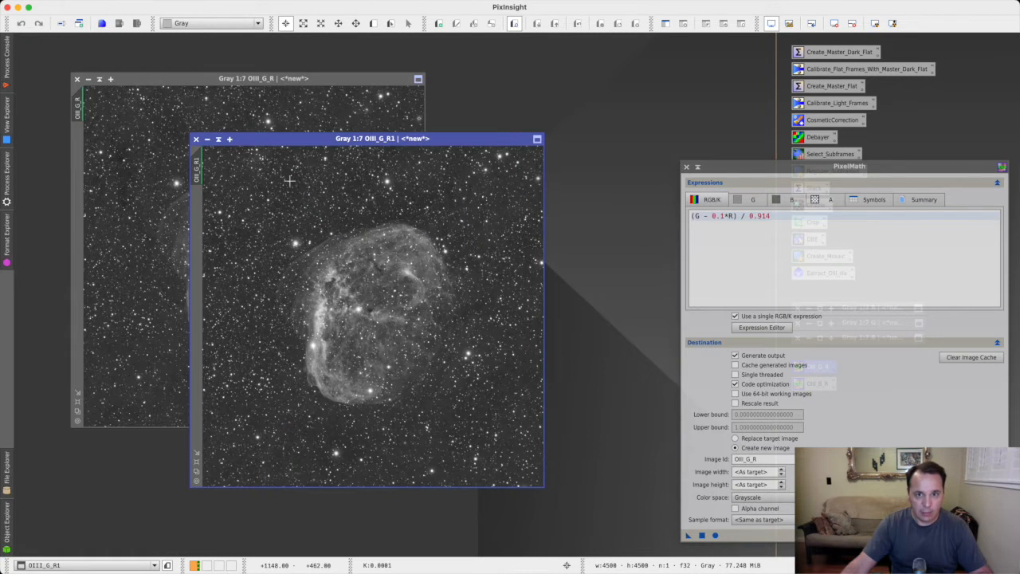
pyautogui.moveTo(263, 185)
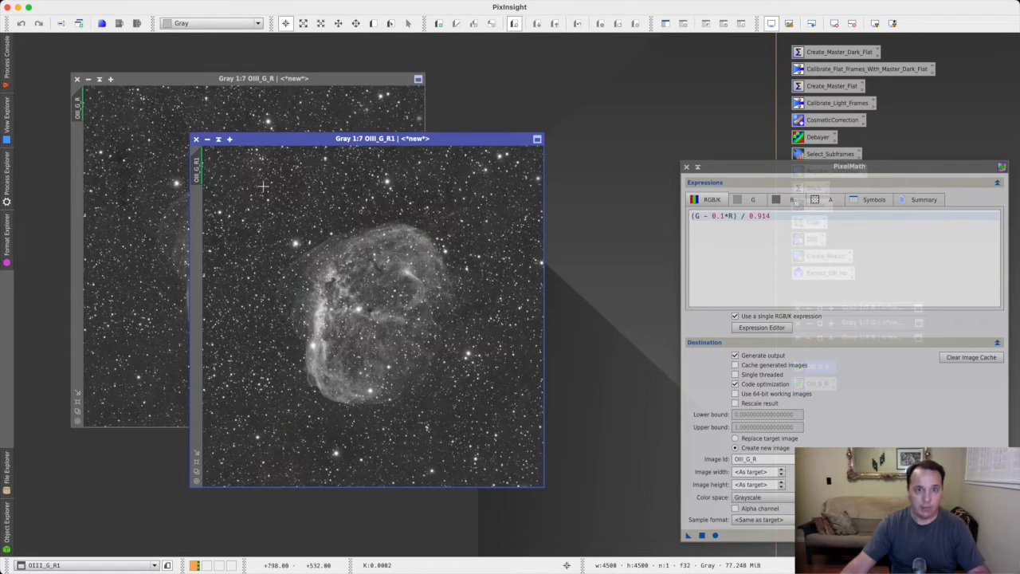
pyautogui.moveTo(220, 161)
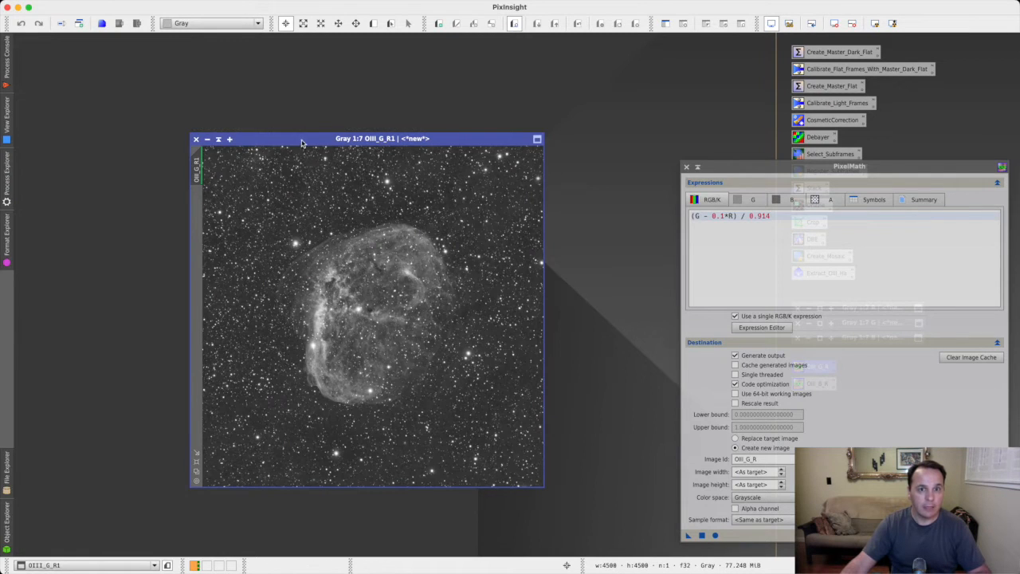
# Build a blue-derived OIII image with (B - 0.8*R)/0.49 and auto-stretch it beside OIII_G_R1
pyautogui.moveTo(381, 137); pyautogui.dragTo(214, 54)
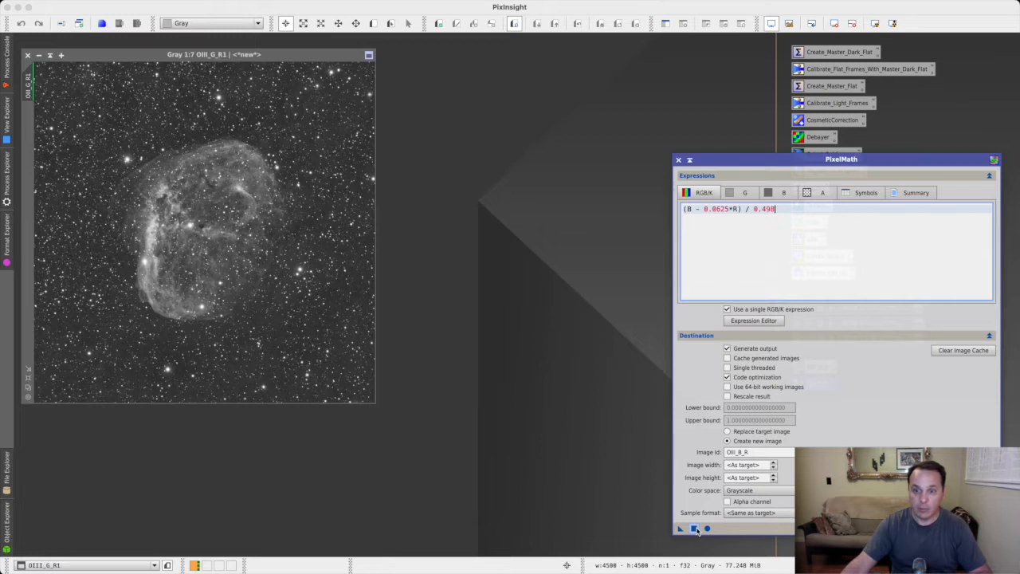
pyautogui.click(695, 529)
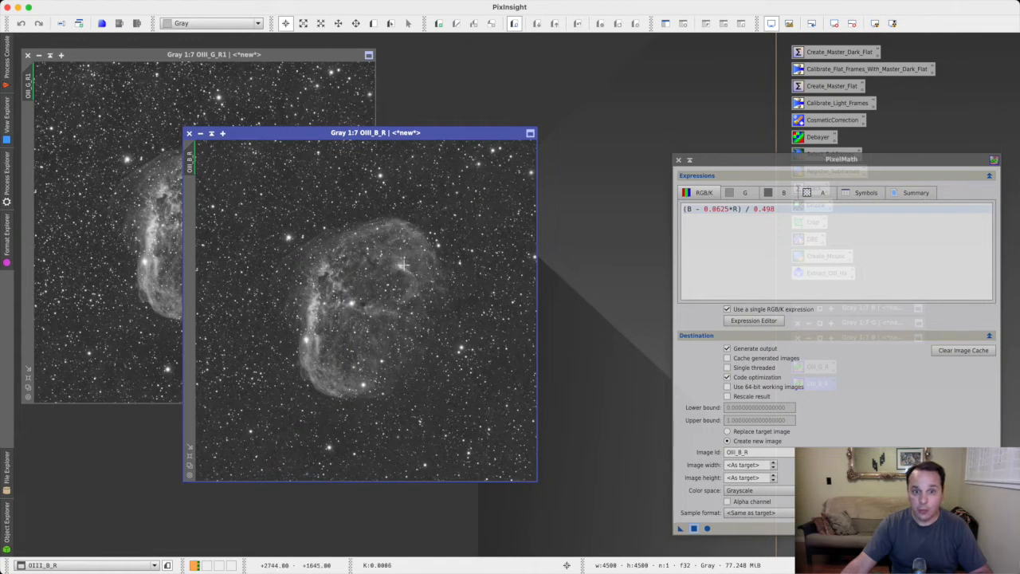
pyautogui.moveTo(357, 369)
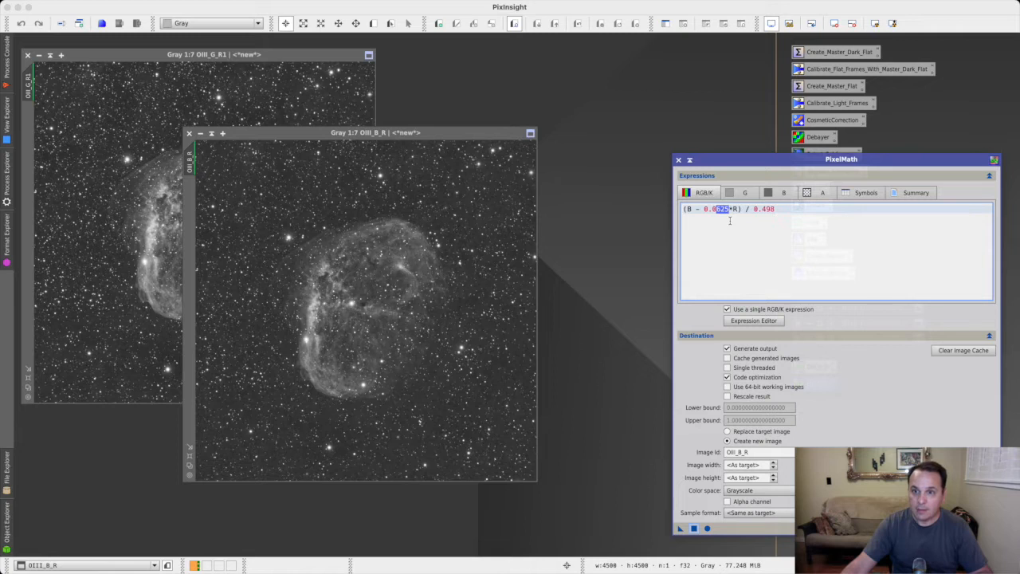
pyautogui.moveTo(523, 212)
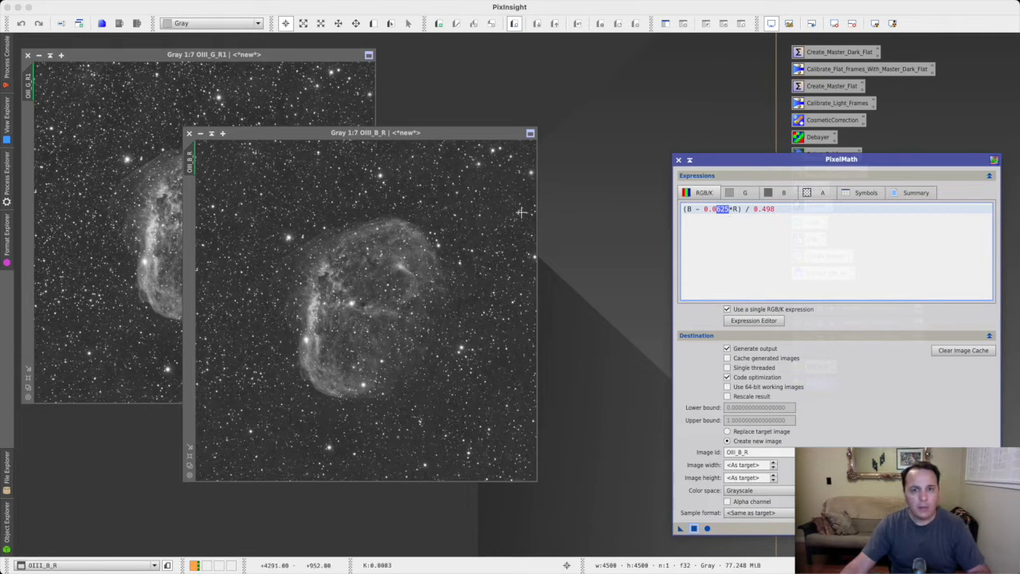
pyautogui.moveTo(242, 182)
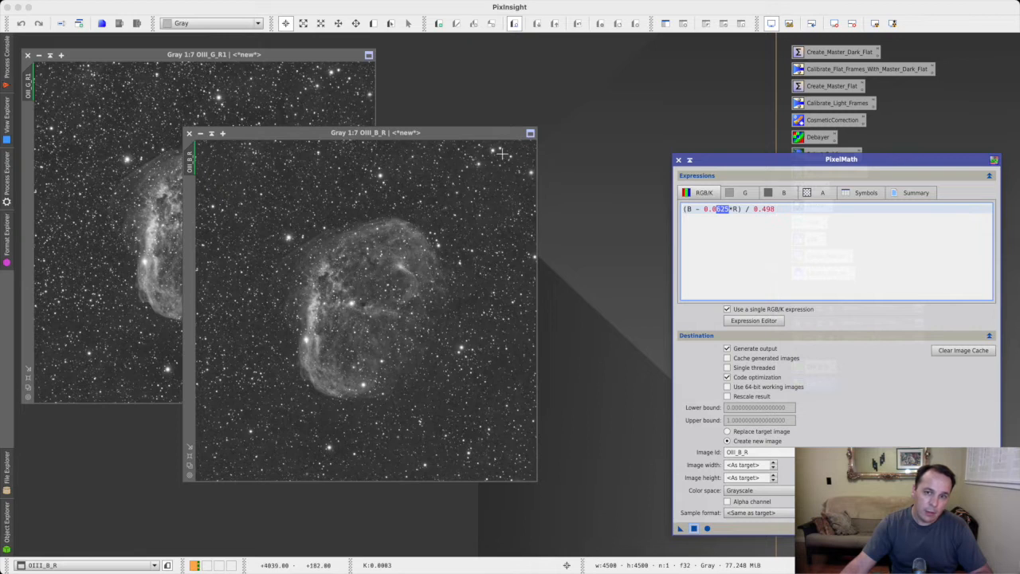
pyautogui.moveTo(472, 450)
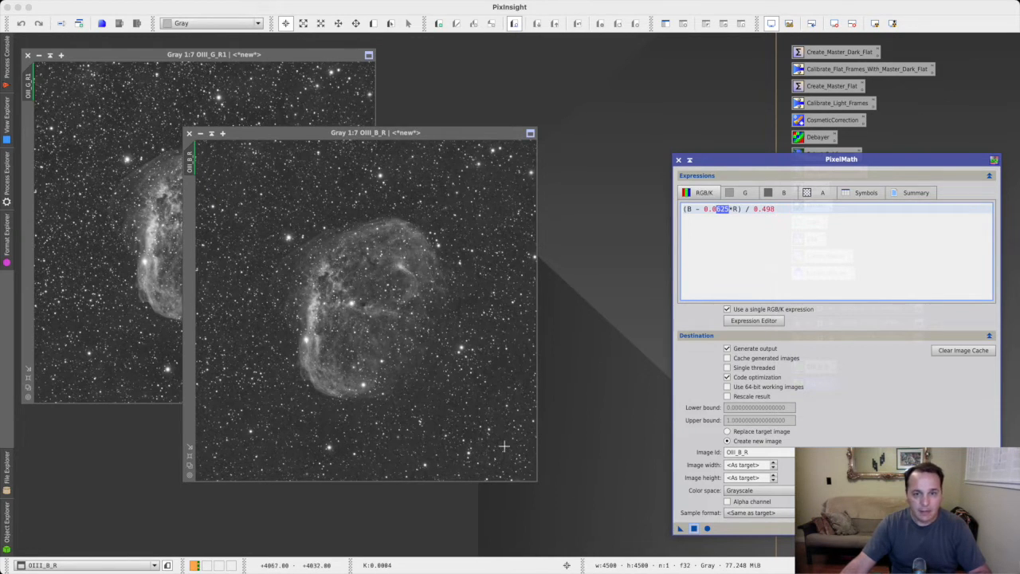
pyautogui.moveTo(233, 172)
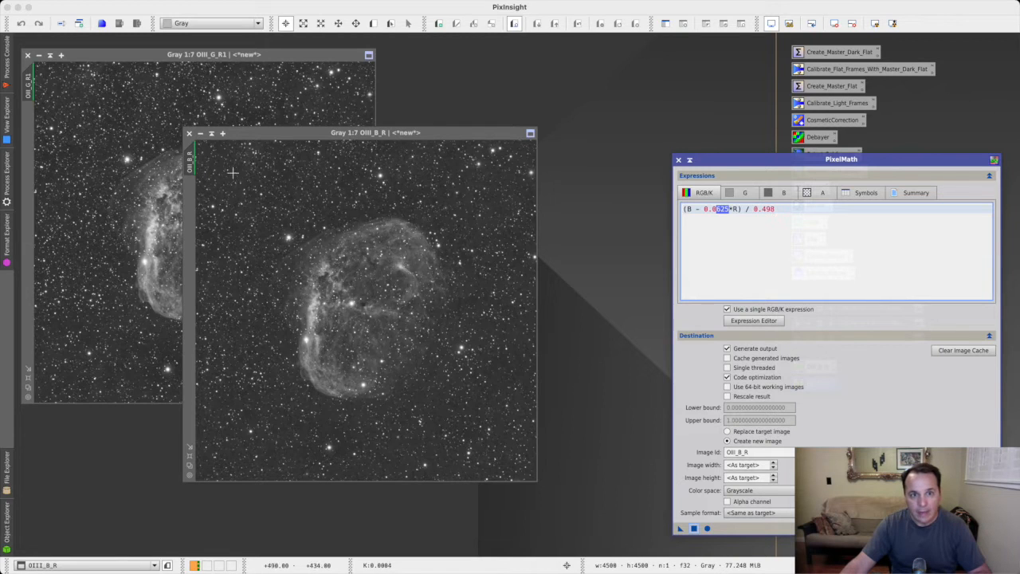
pyautogui.moveTo(529, 211)
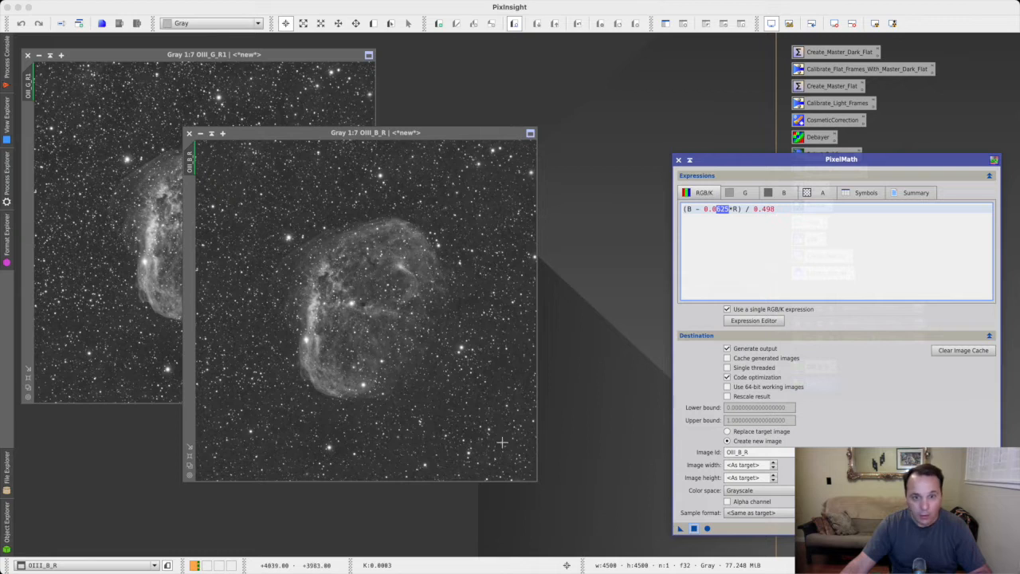
pyautogui.moveTo(240, 183)
pyautogui.write('1')
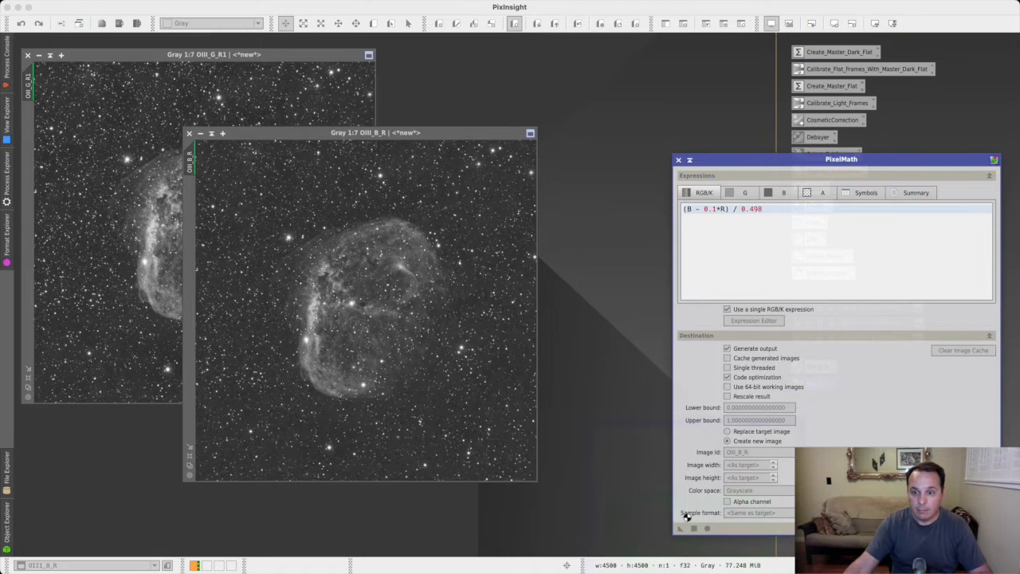
pyautogui.click(680, 527)
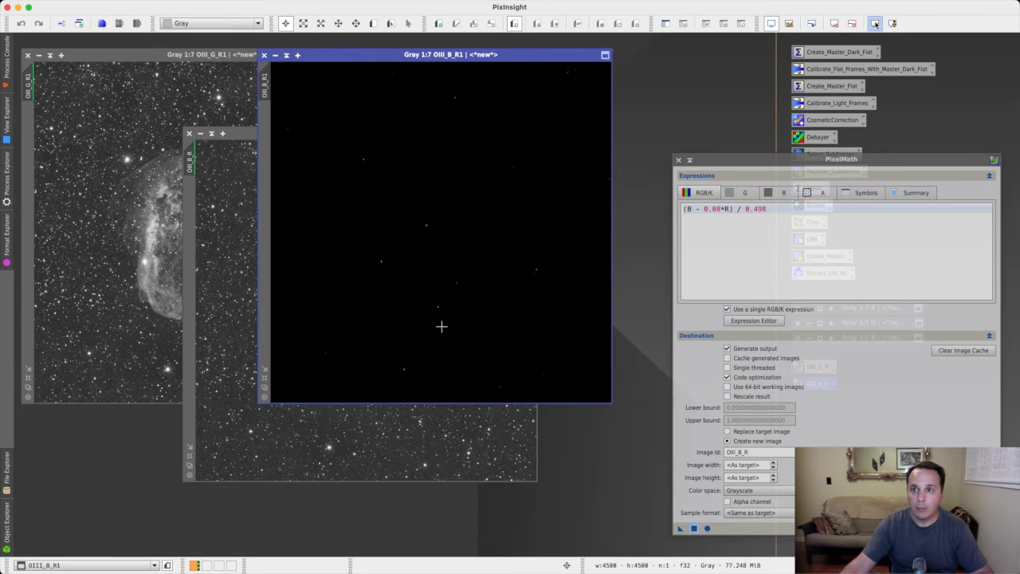
pyautogui.click(875, 22)
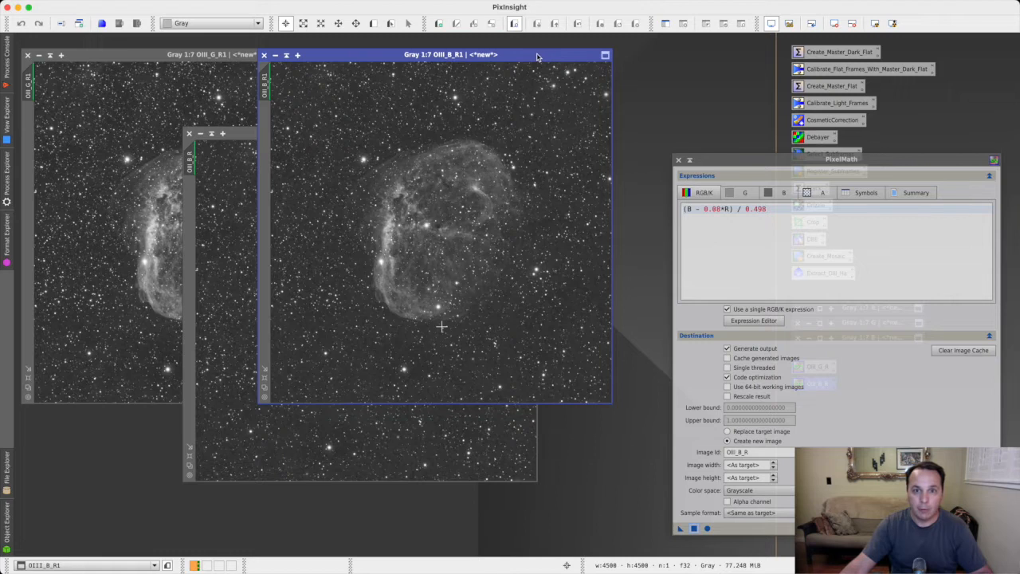
pyautogui.moveTo(373, 253)
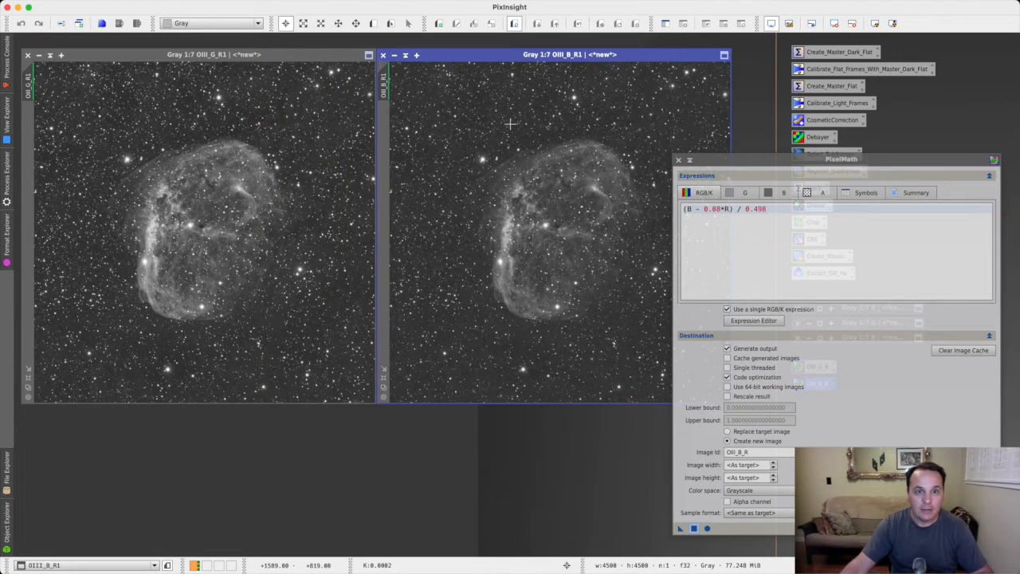
pyautogui.moveTo(173, 197)
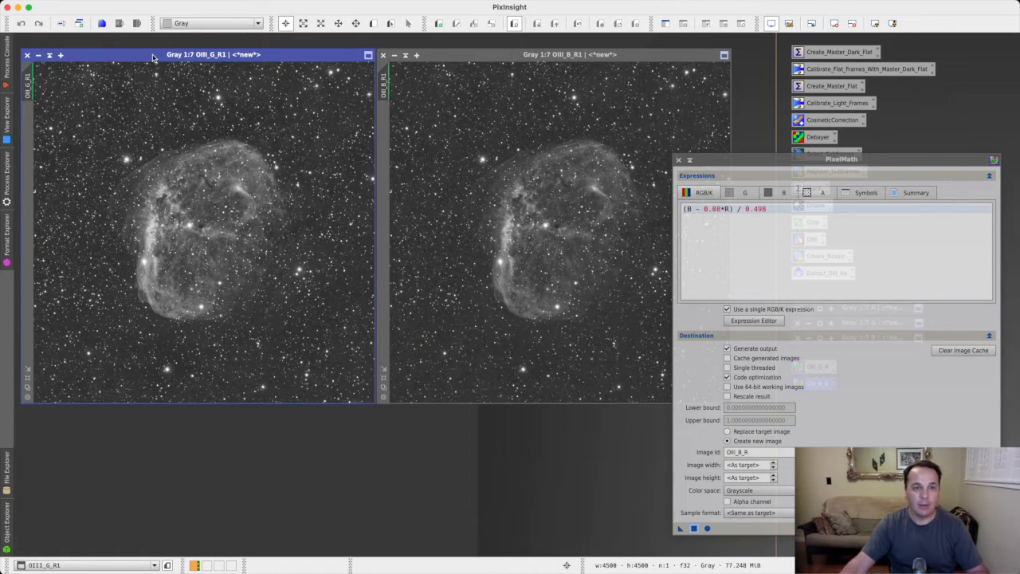
pyautogui.moveTo(481, 57)
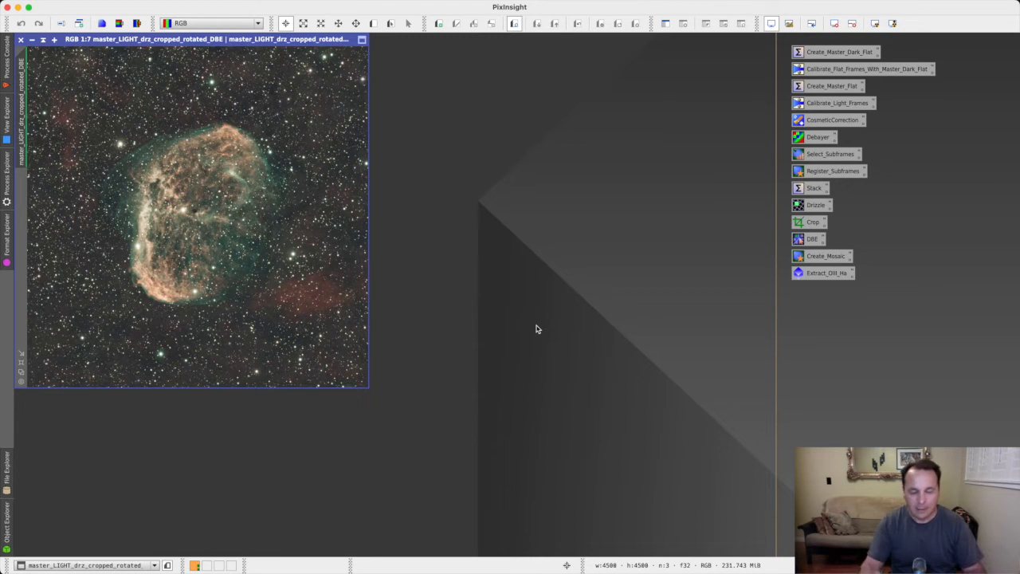
pyautogui.moveTo(757, 298)
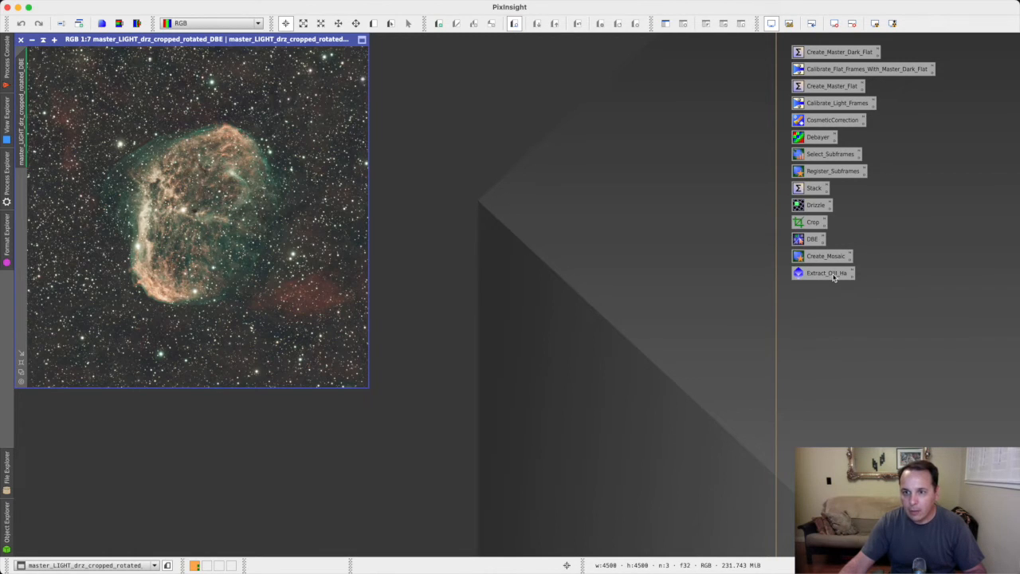
pyautogui.moveTo(836, 279)
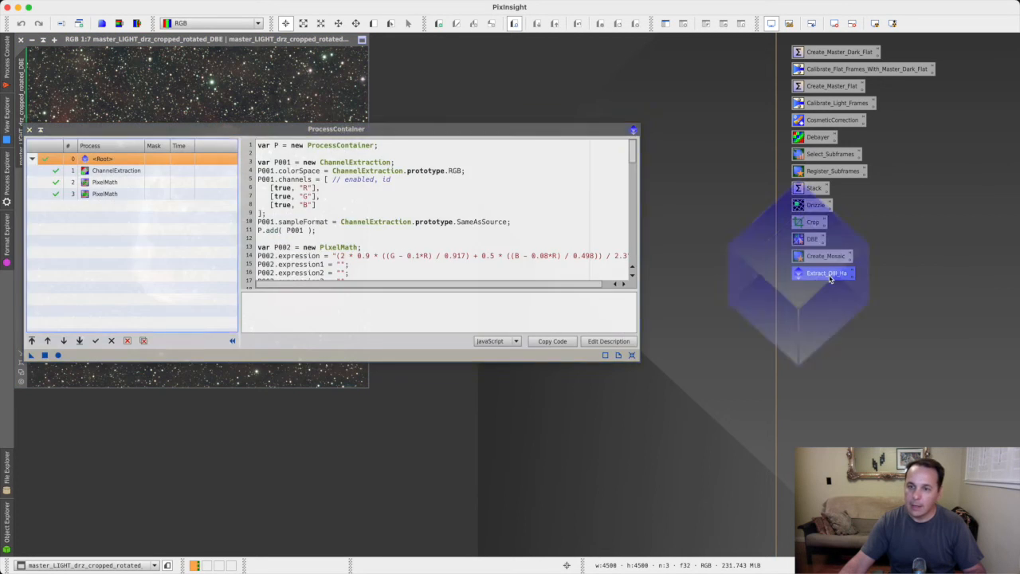
# Centre the ProcessContainer and view the ChannelExtraction step's settings
pyautogui.moveTo(334, 127); pyautogui.dragTo(426, 228)
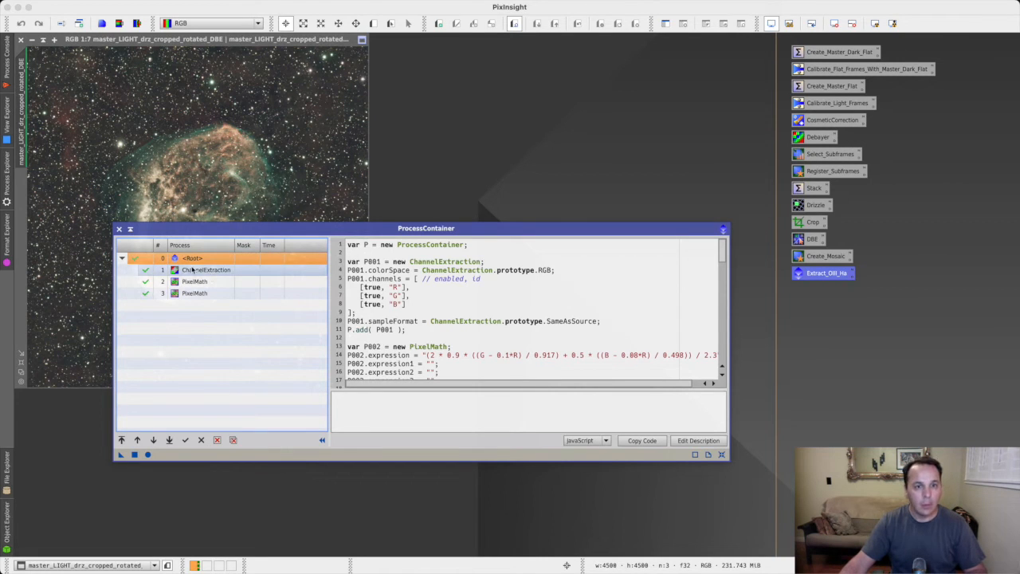
pyautogui.click(195, 293)
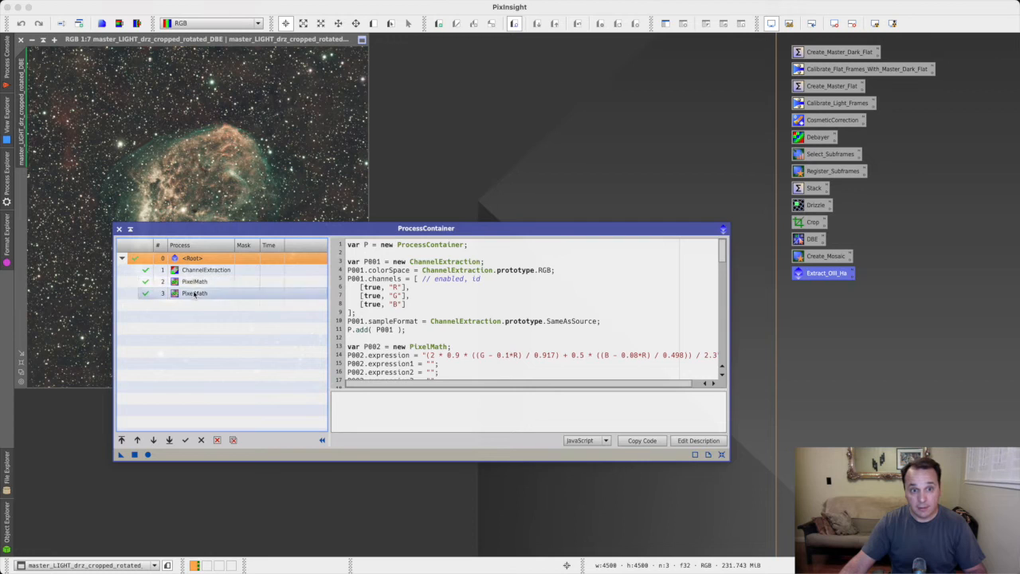
pyautogui.click(195, 280)
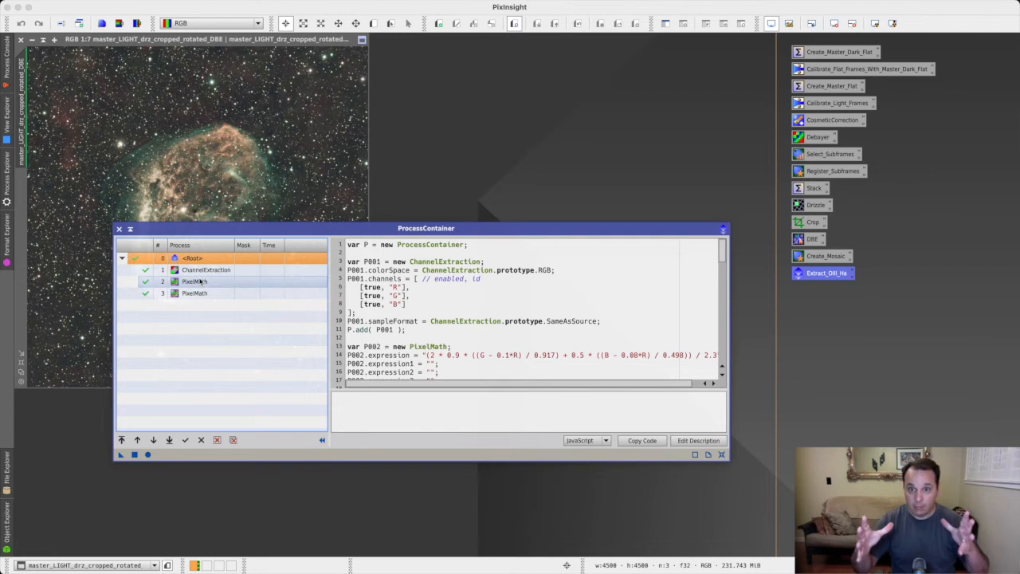
pyautogui.click(206, 270)
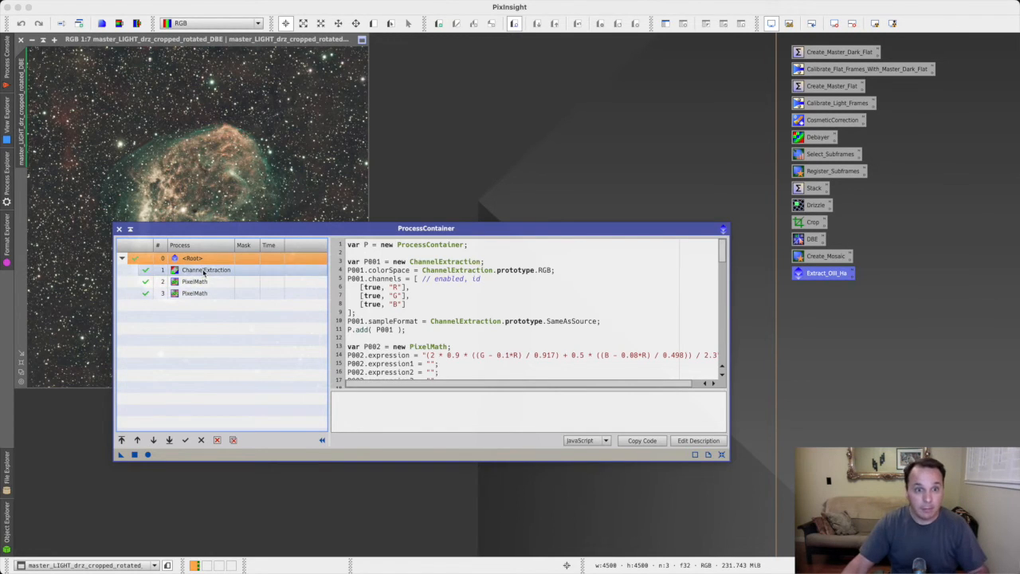
pyautogui.click(206, 269)
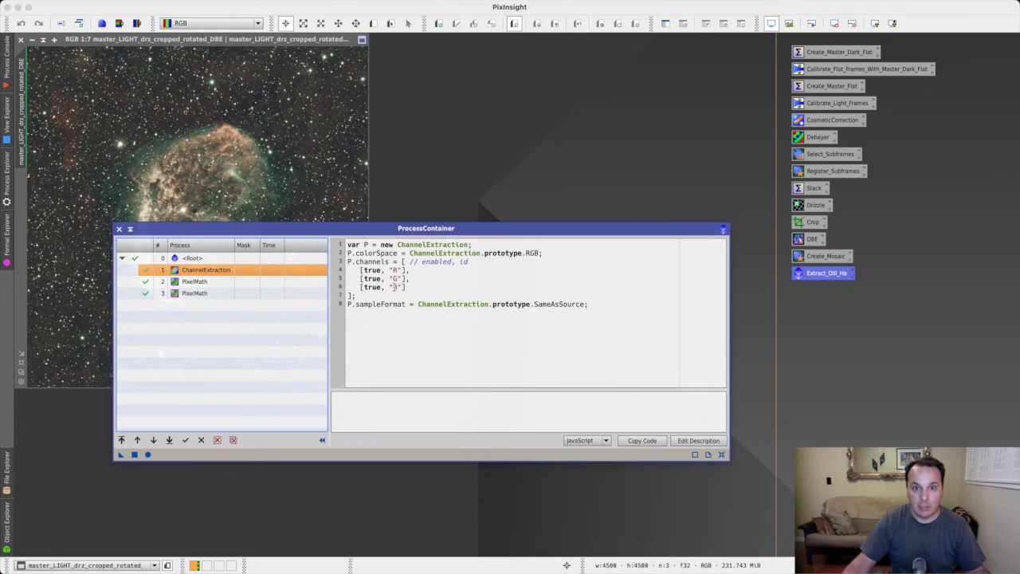
# Review the two PixelMath steps' OIII expressions in turn
pyautogui.click(194, 280)
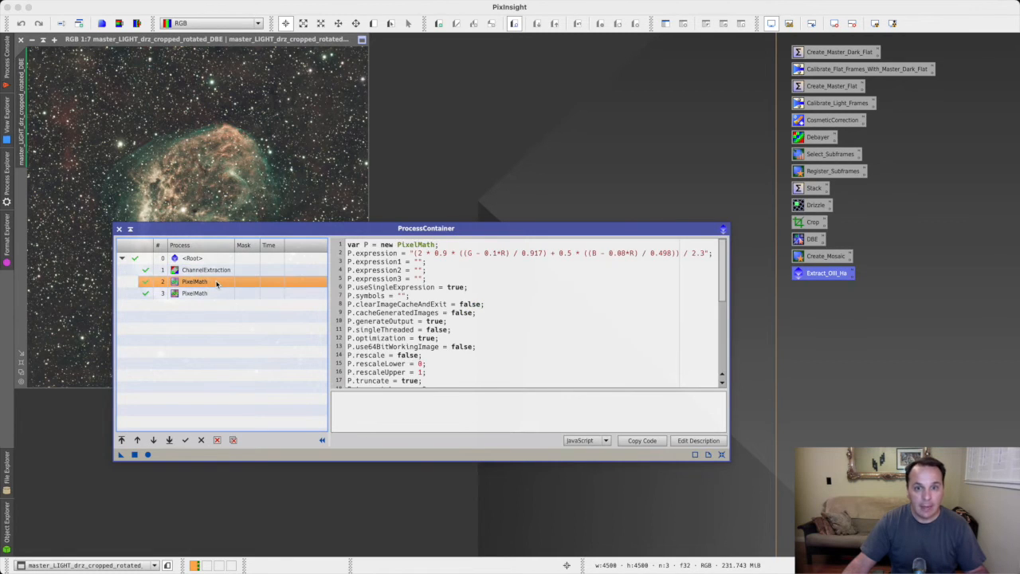
pyautogui.click(194, 293)
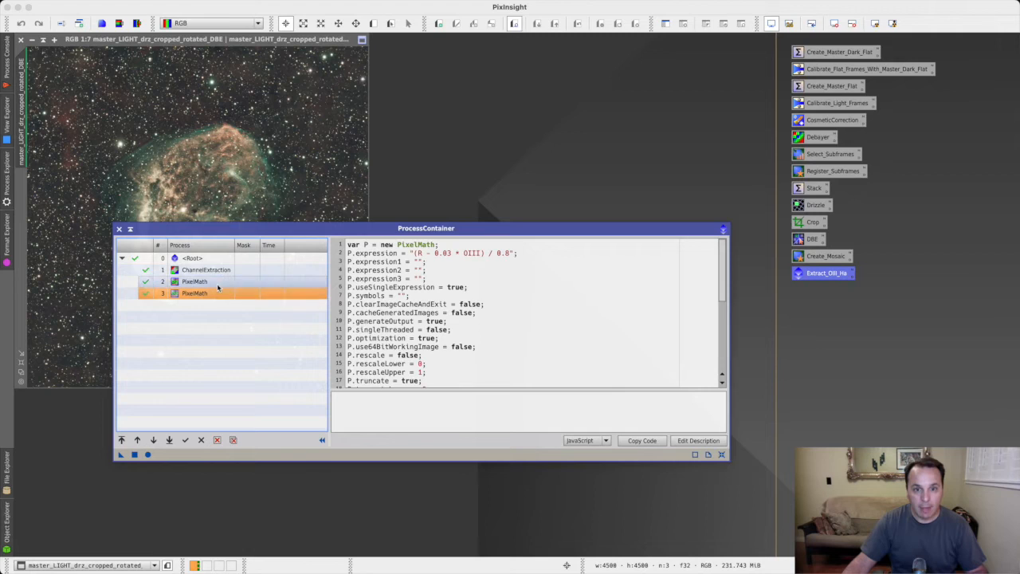
pyautogui.click(195, 280)
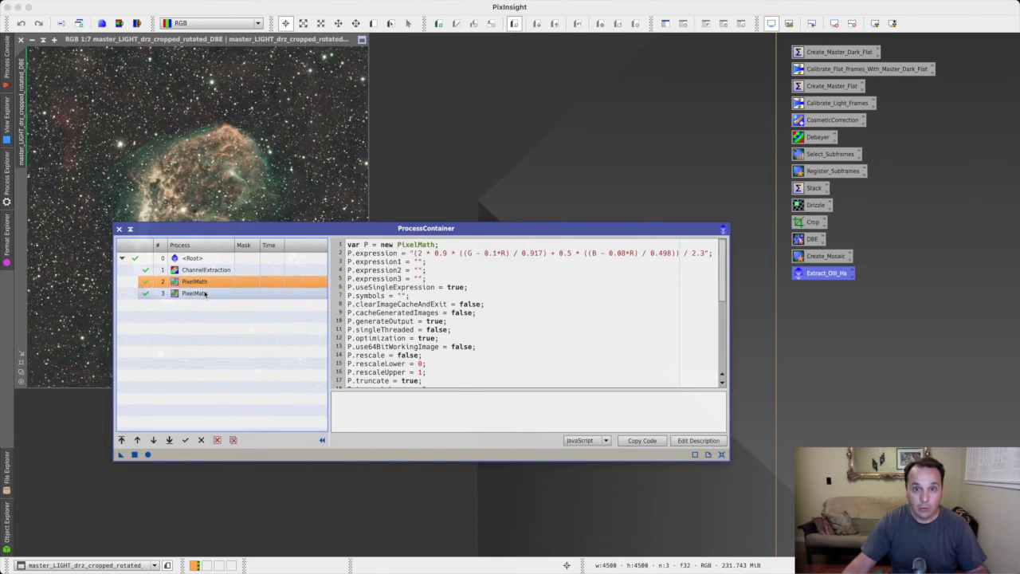
pyautogui.click(194, 293)
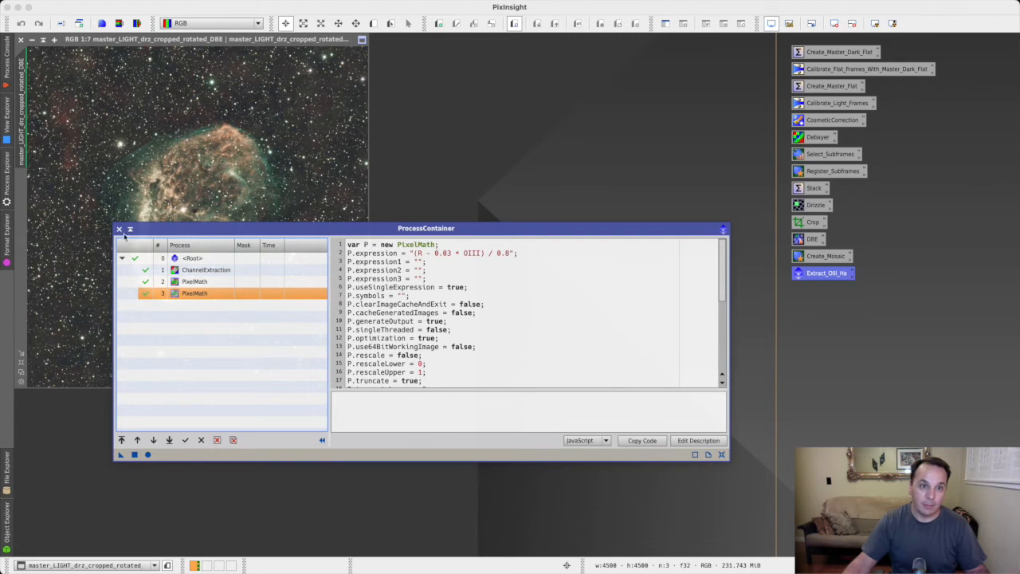
# Close the process container after a brief reopen and start arranging the image windows
pyautogui.click(120, 229)
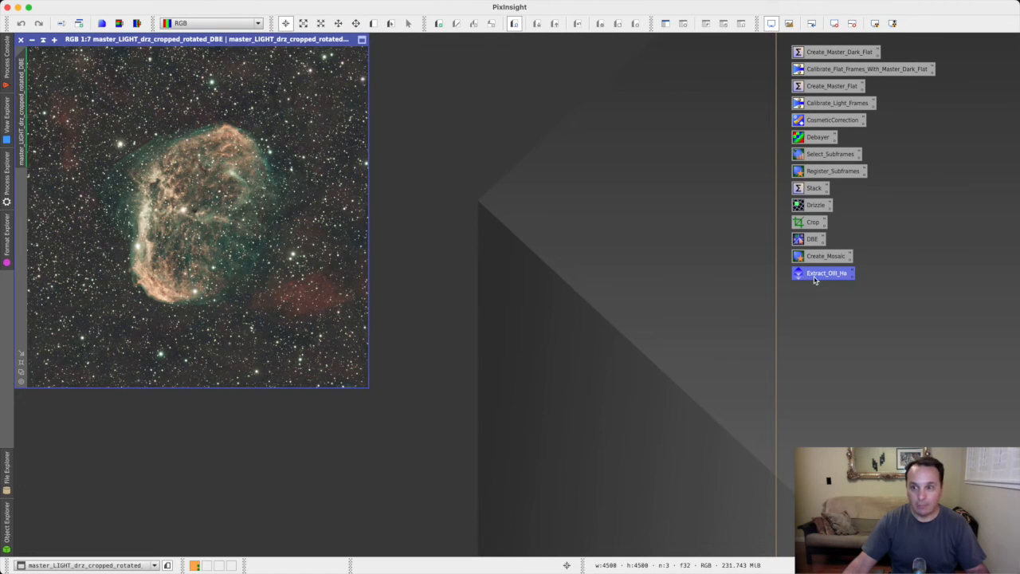
pyautogui.doubleClick(825, 275)
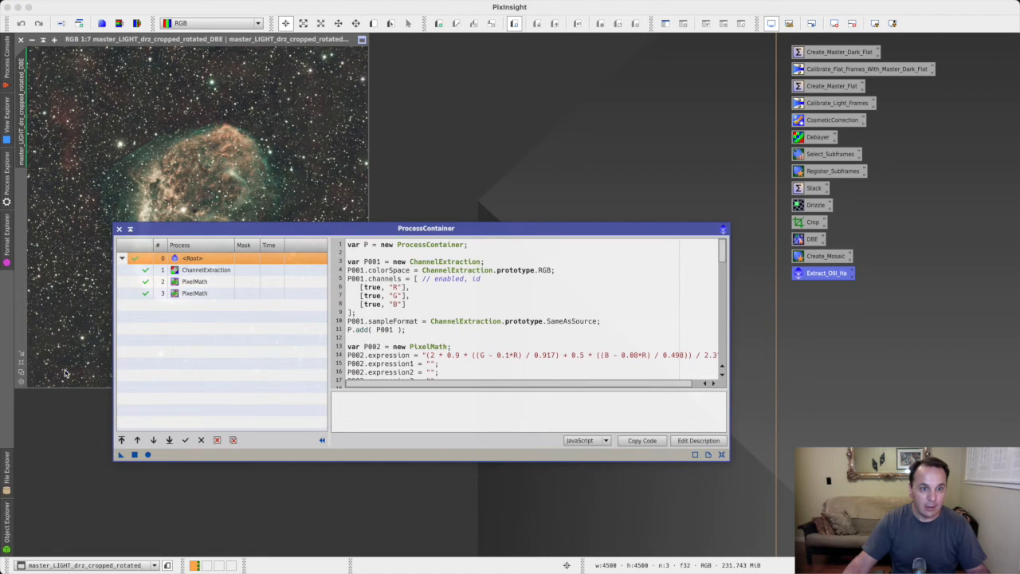
pyautogui.moveTo(62, 298)
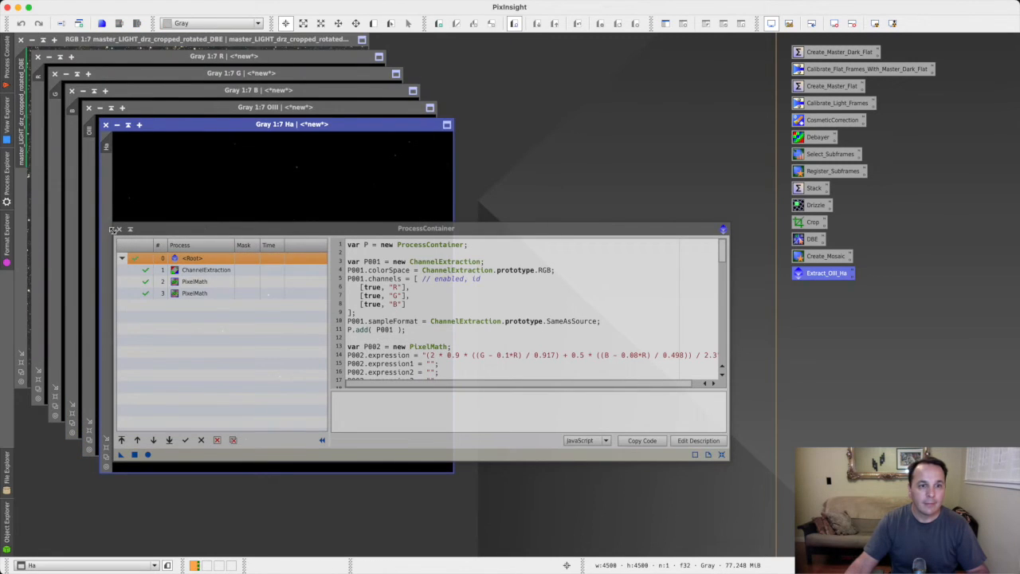
pyautogui.click(113, 230)
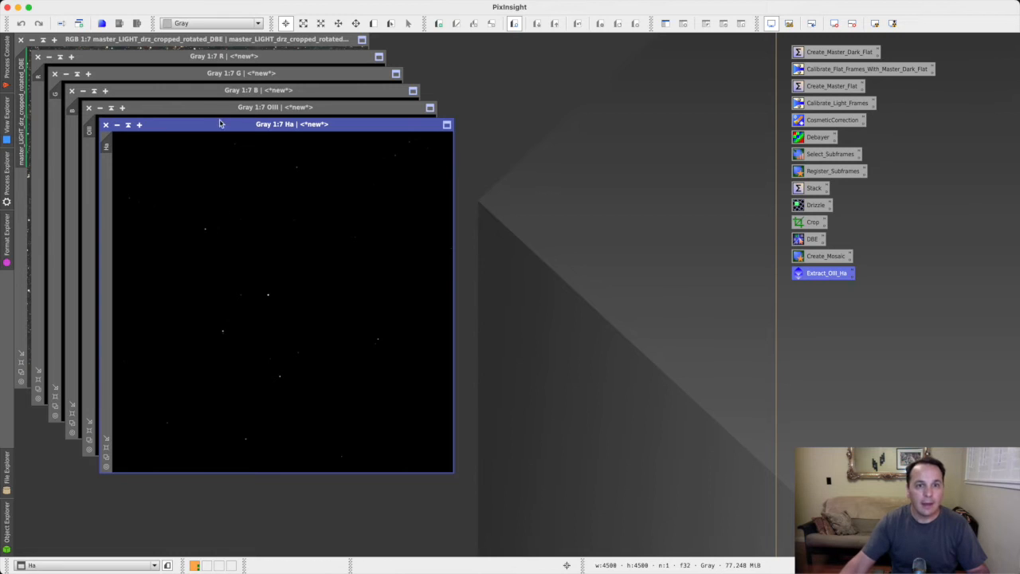
pyautogui.moveTo(290, 124); pyautogui.dragTo(561, 73)
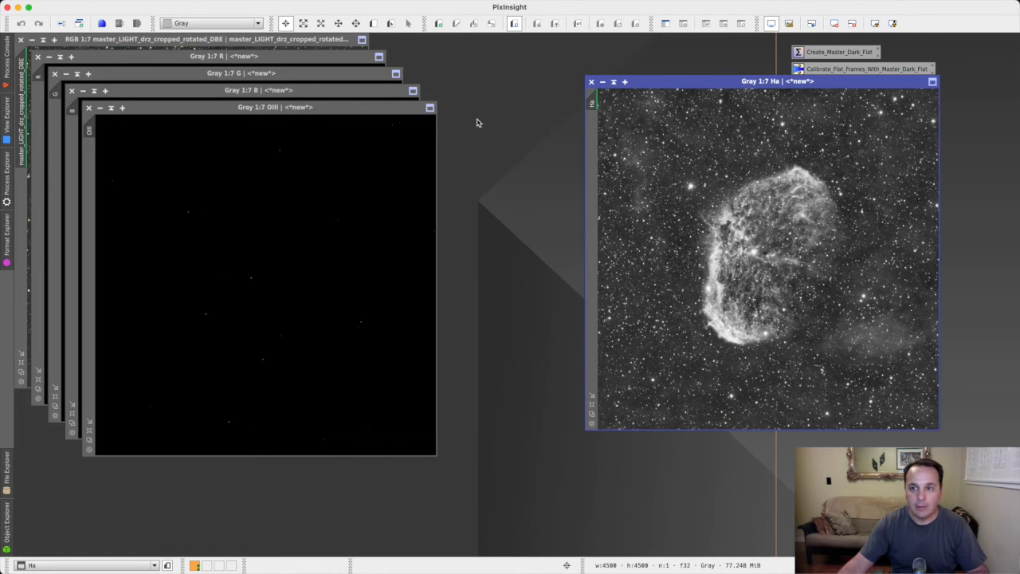
# Place the OIII image beside the Ha image and close the leftover R, G, B channel windows
pyautogui.click(274, 106)
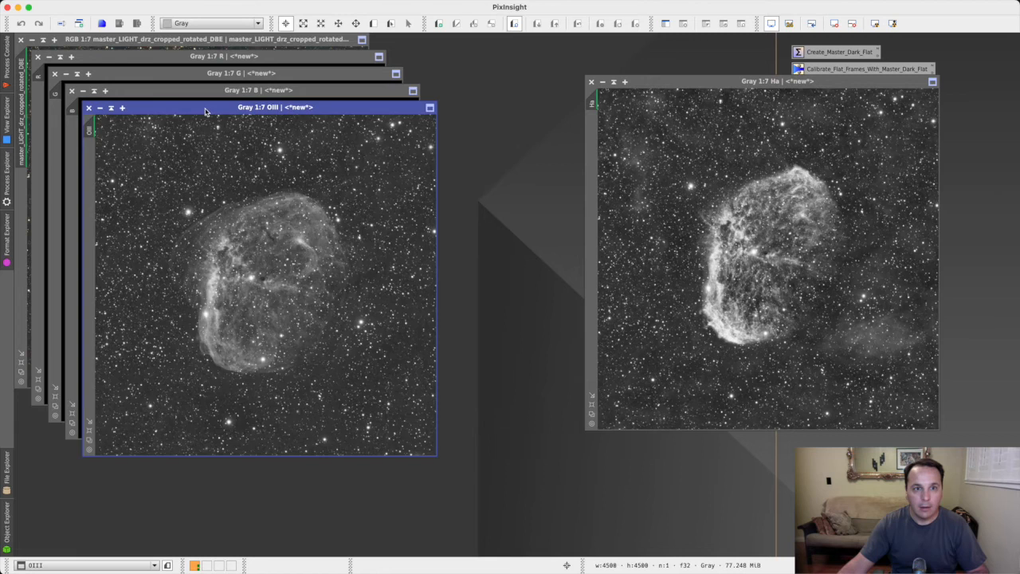
pyautogui.moveTo(259, 106); pyautogui.dragTo(421, 80)
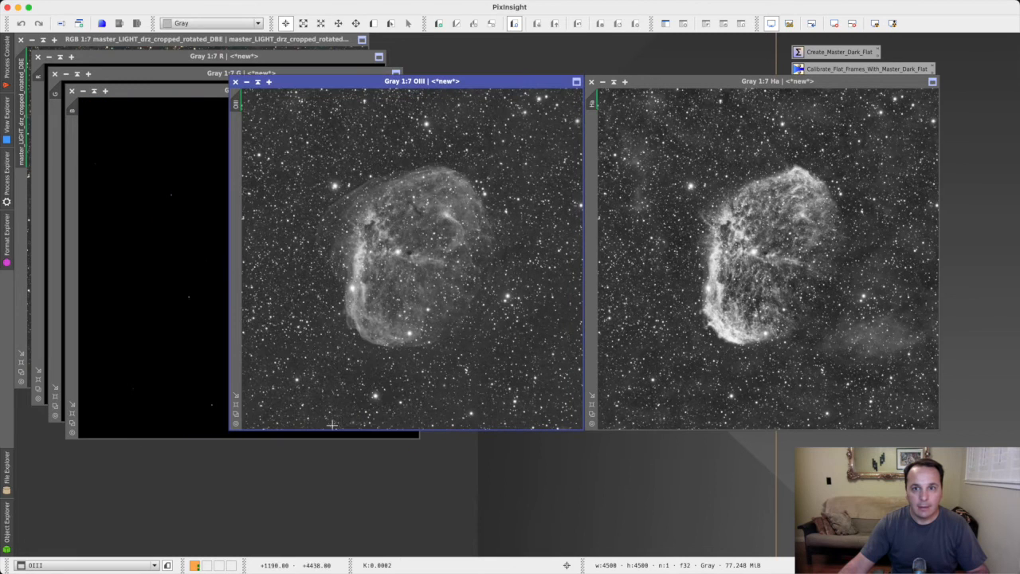
pyautogui.moveTo(382, 488)
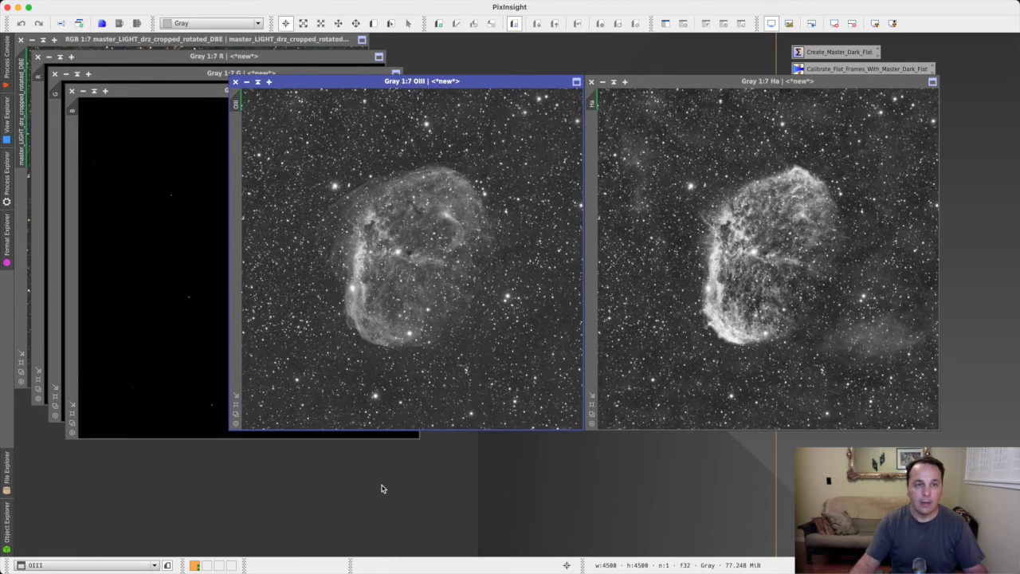
pyautogui.moveTo(198, 217)
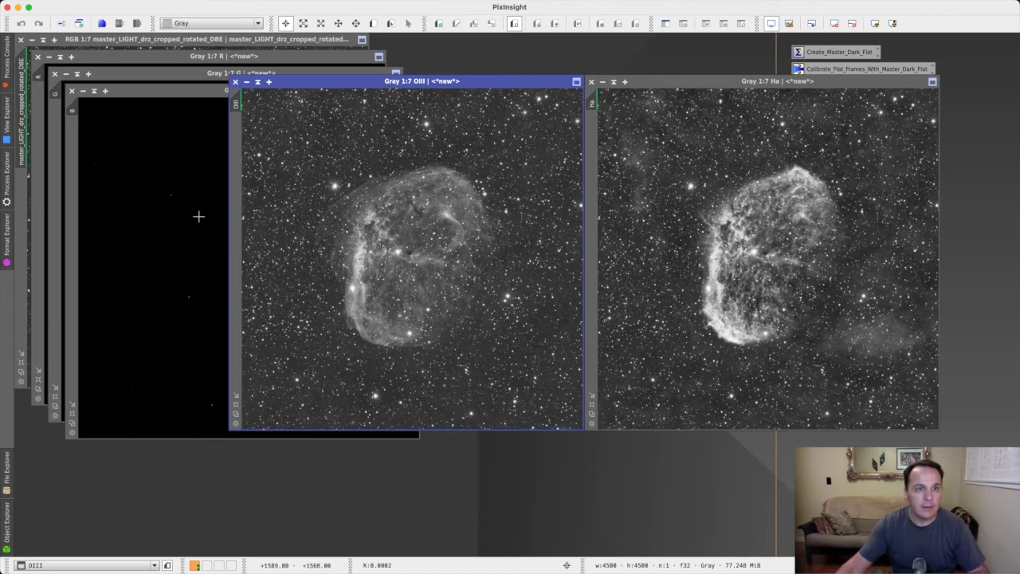
pyautogui.click(54, 75)
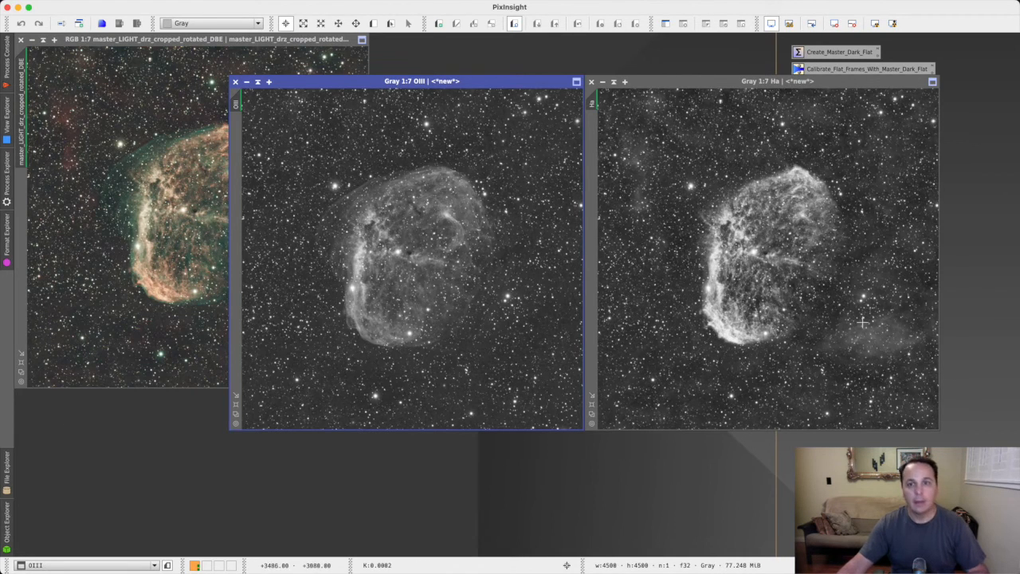
pyautogui.moveTo(408, 352)
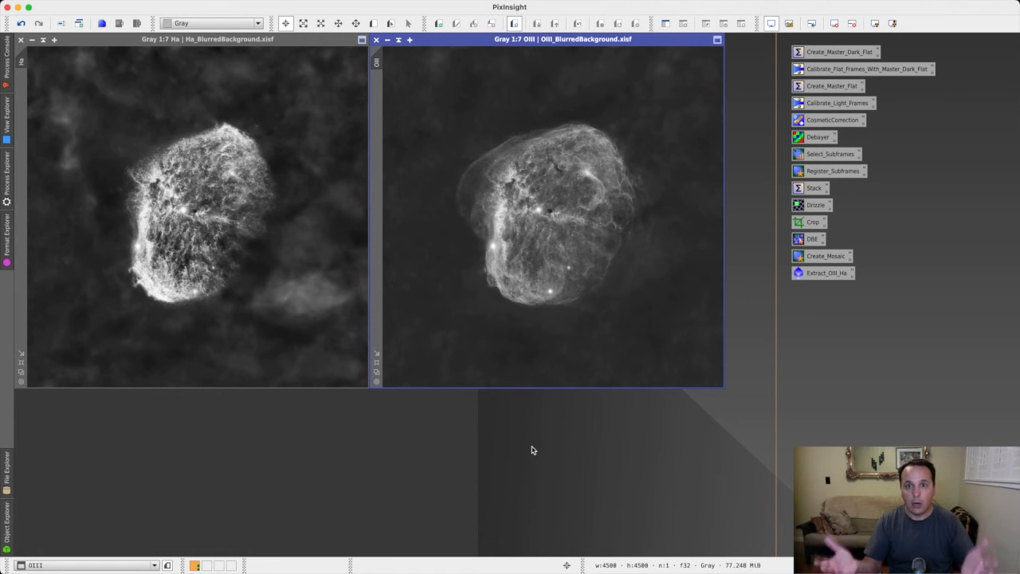
pyautogui.moveTo(516, 459)
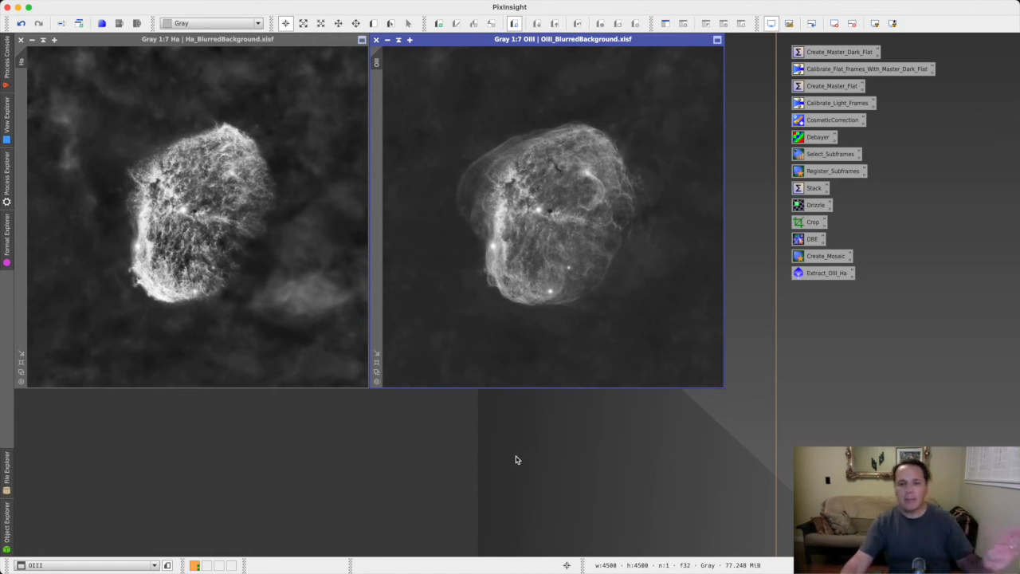
pyautogui.moveTo(491, 475)
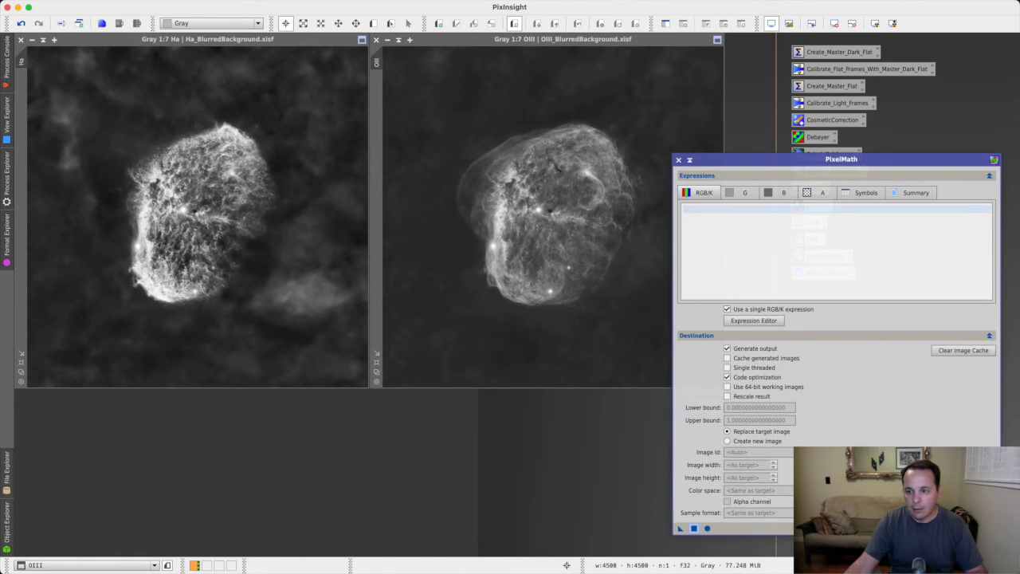
# Enable per-channel expressions and set R to Ha and B to OIII
pyautogui.click(835, 239)
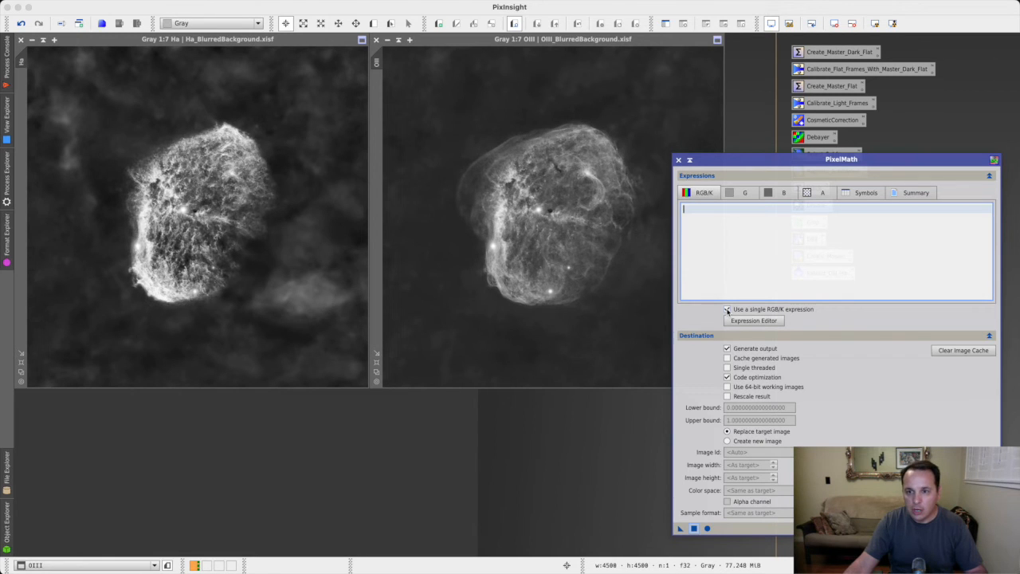
pyautogui.click(727, 309)
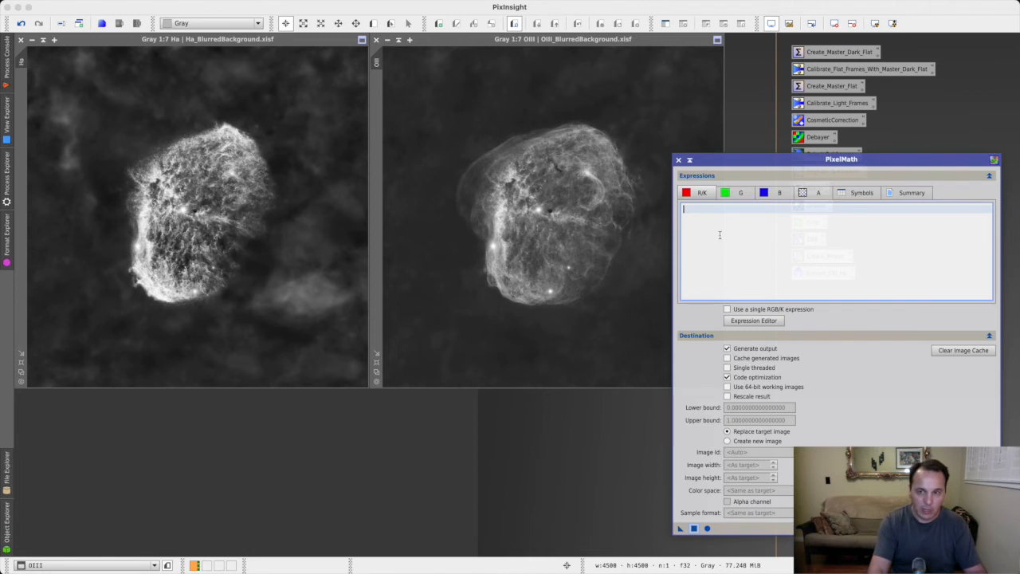
pyautogui.write('Ha')
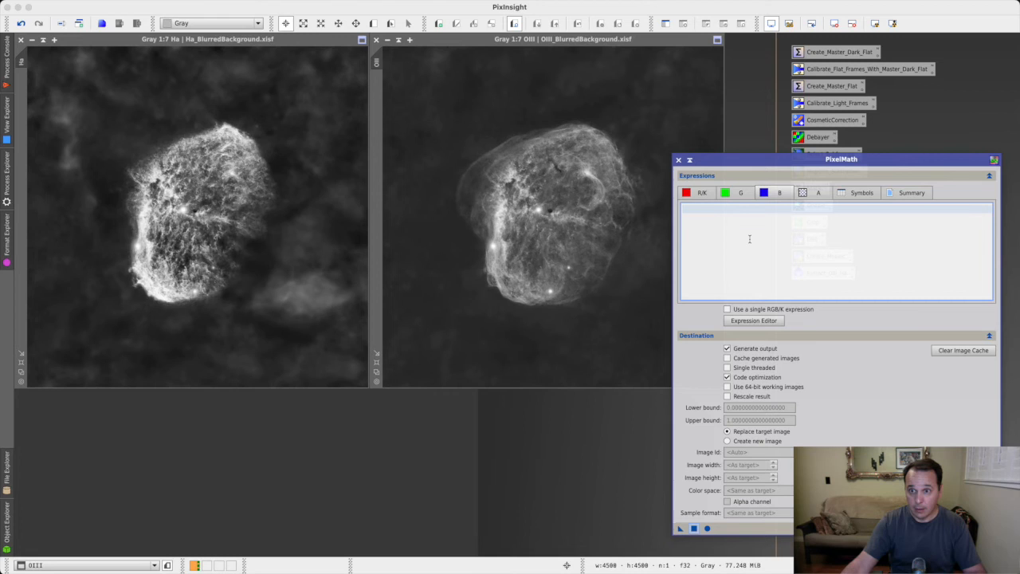
pyautogui.write('0')
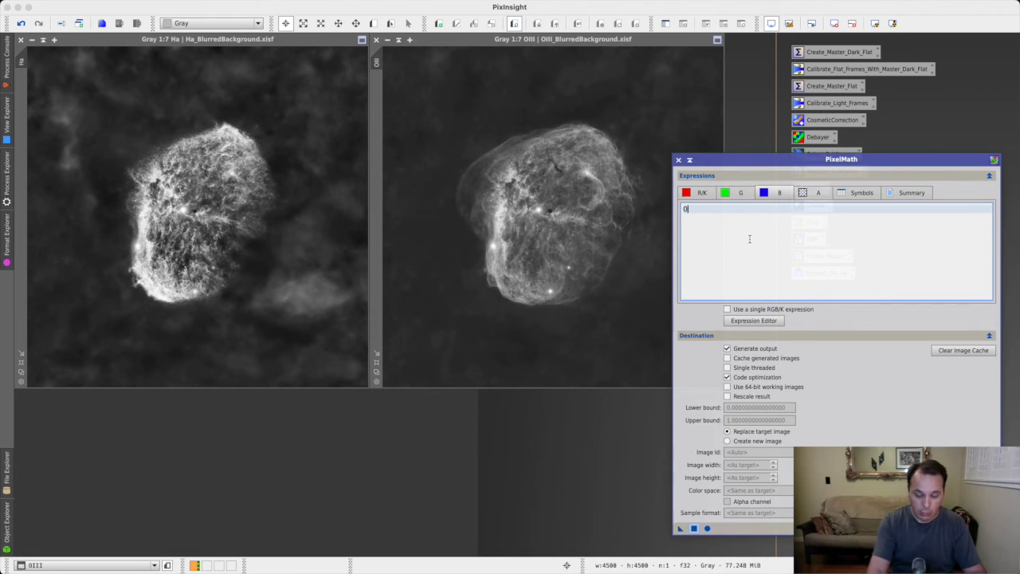
pyautogui.write('III')
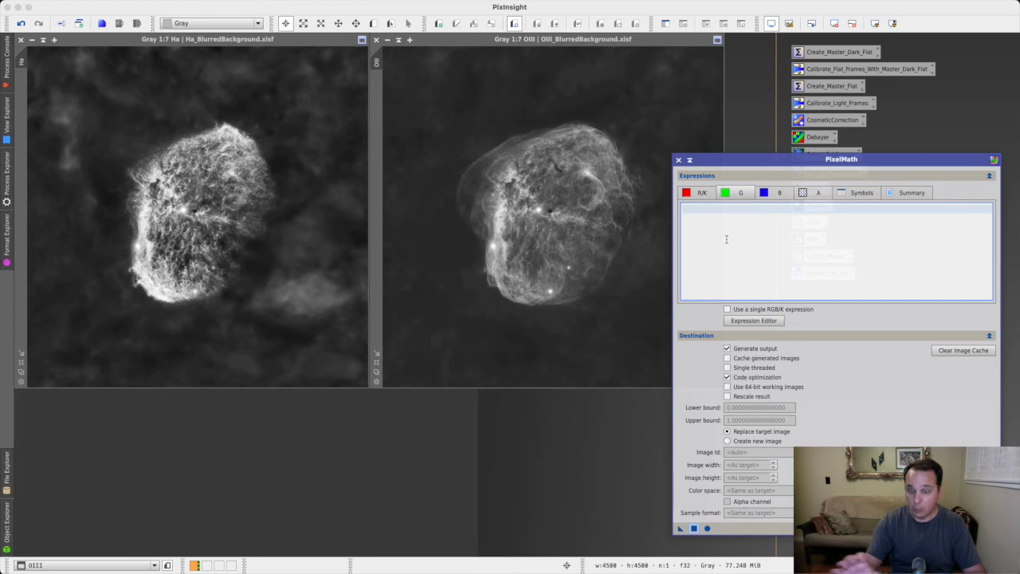
# Set the G expression to 0.9*OIII+0.1*Ha
pyautogui.write('0.9*')
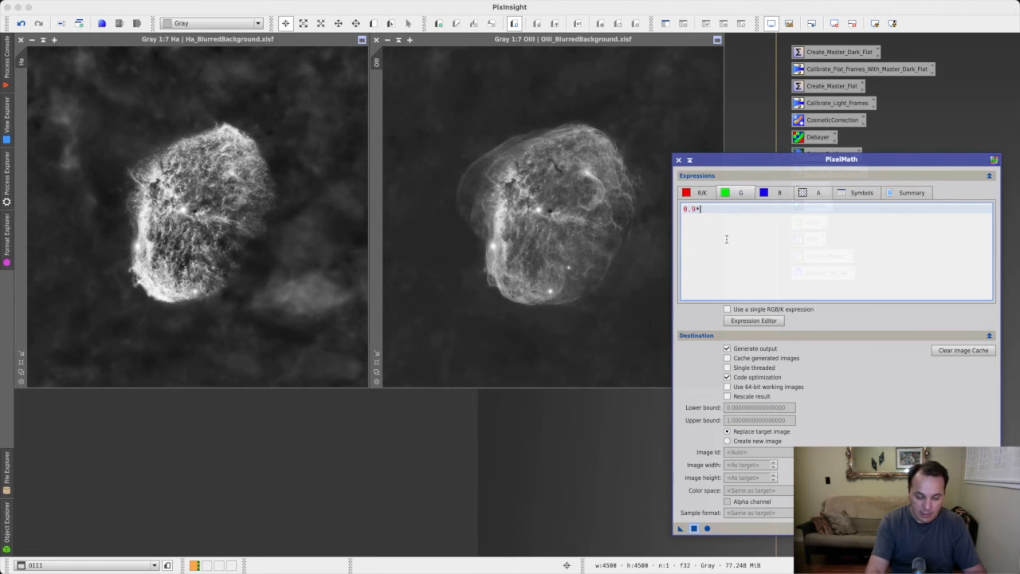
pyautogui.write('OIII')
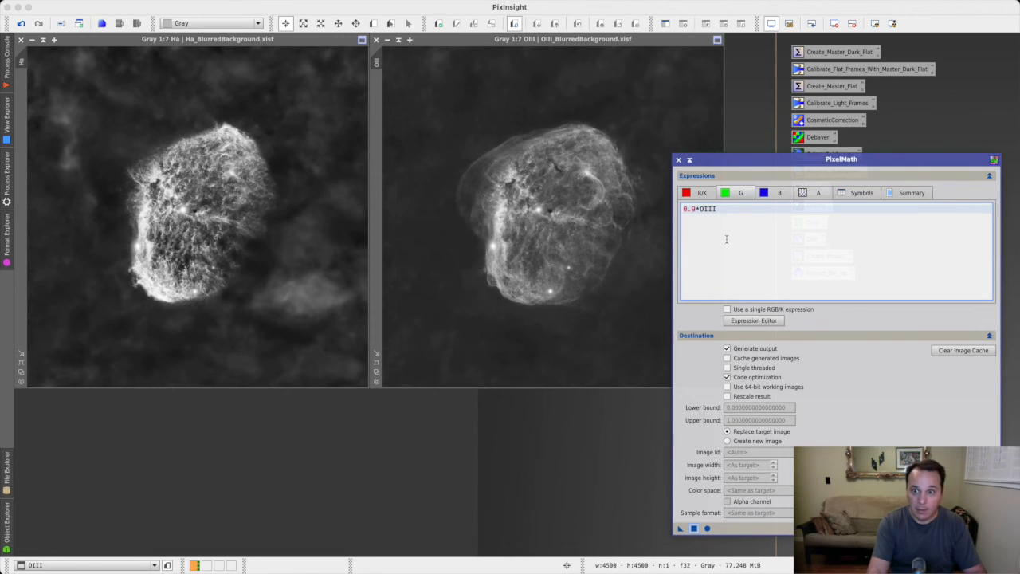
pyautogui.write('+0')
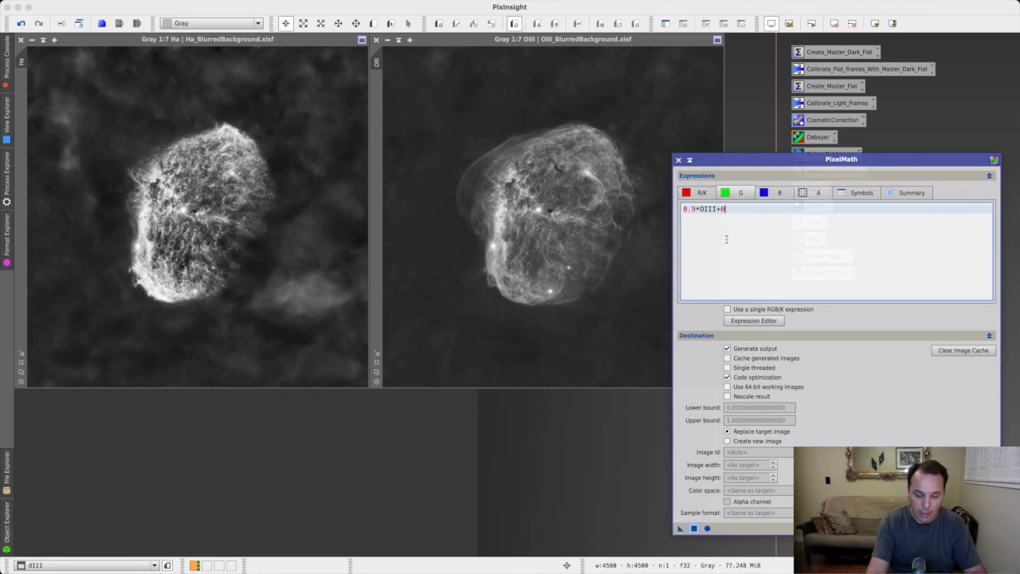
pyautogui.write('.1*')
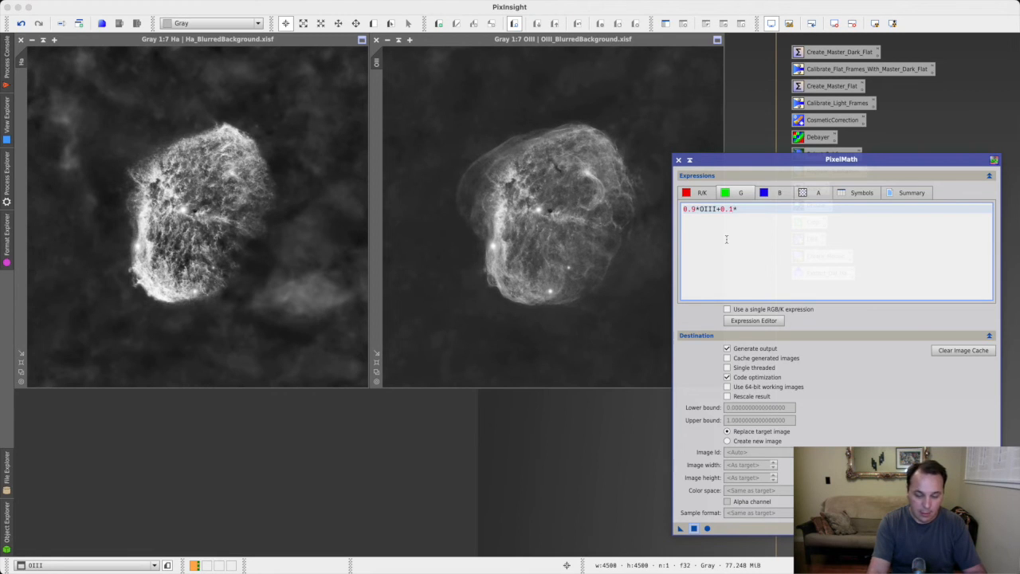
pyautogui.write('Ha')
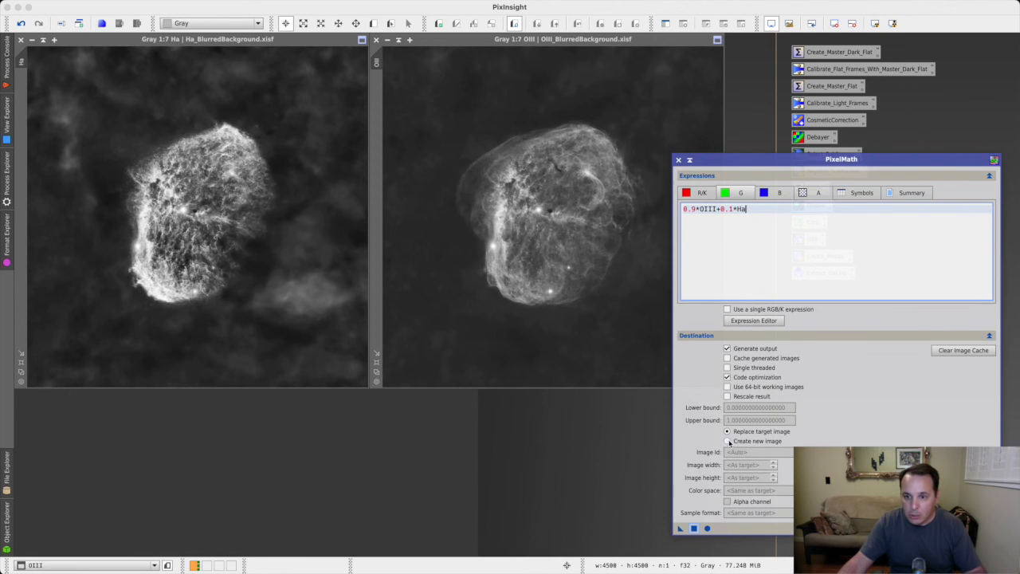
# Create the combined Ha/OIII result as a new RGB colour image
pyautogui.click(726, 440)
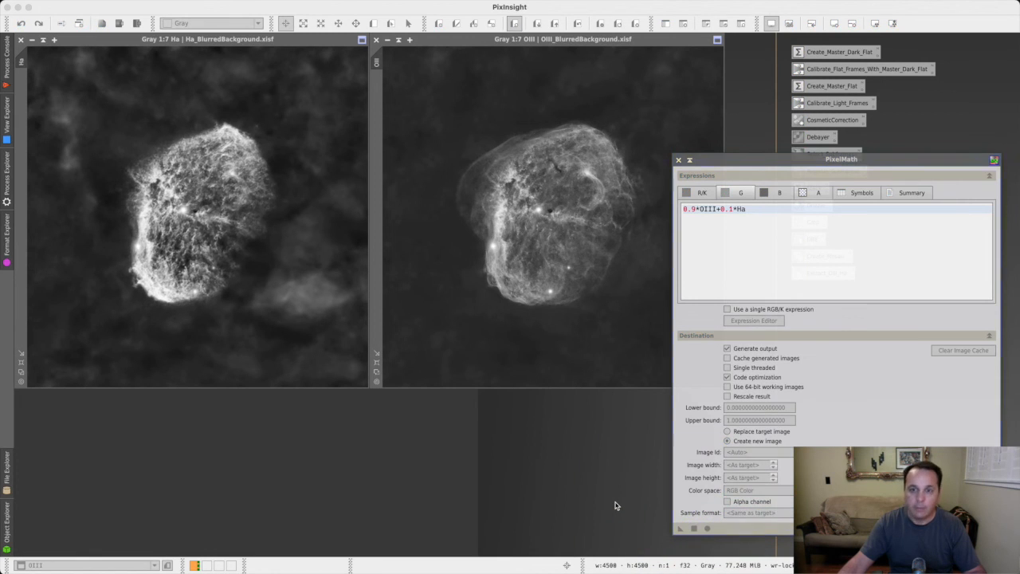
pyautogui.click(706, 528)
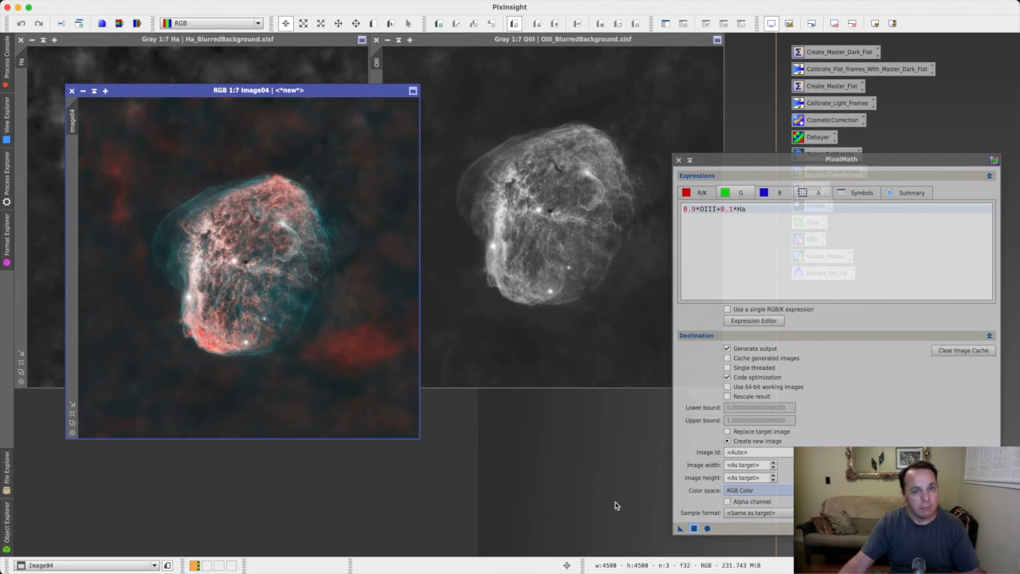
pyautogui.moveTo(591, 504)
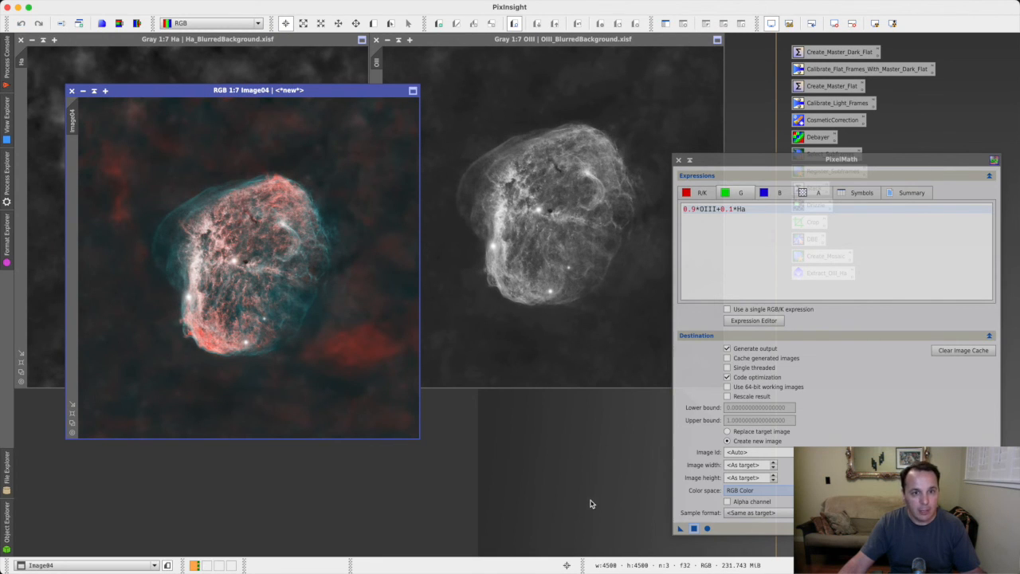